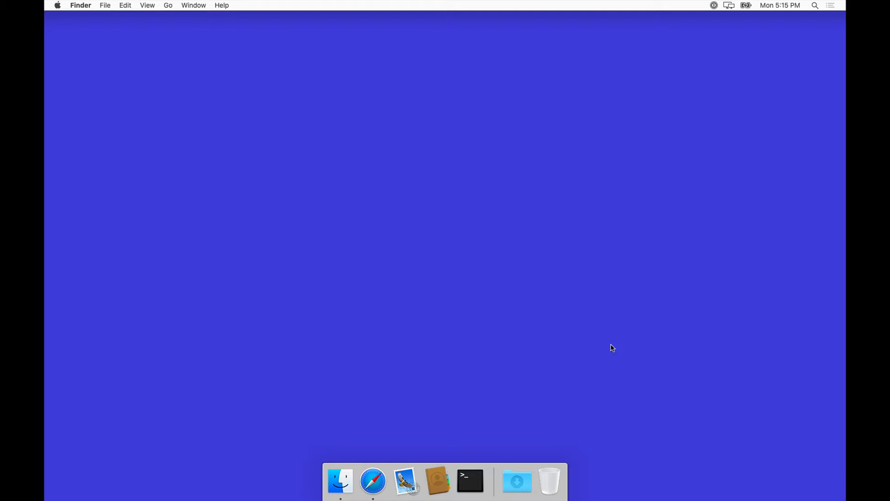
mouse_move(508, 397)
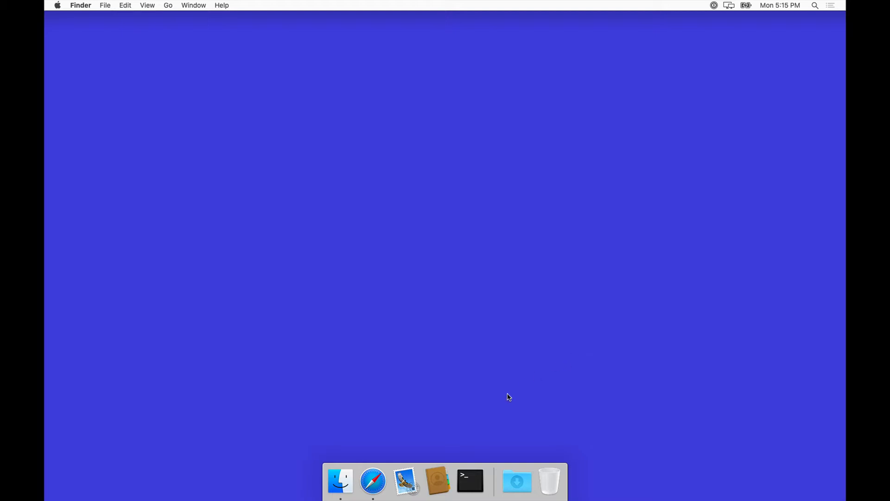
- Launch Safari and load the qt.io home page by entering 'qt' in the address bar
click(373, 481)
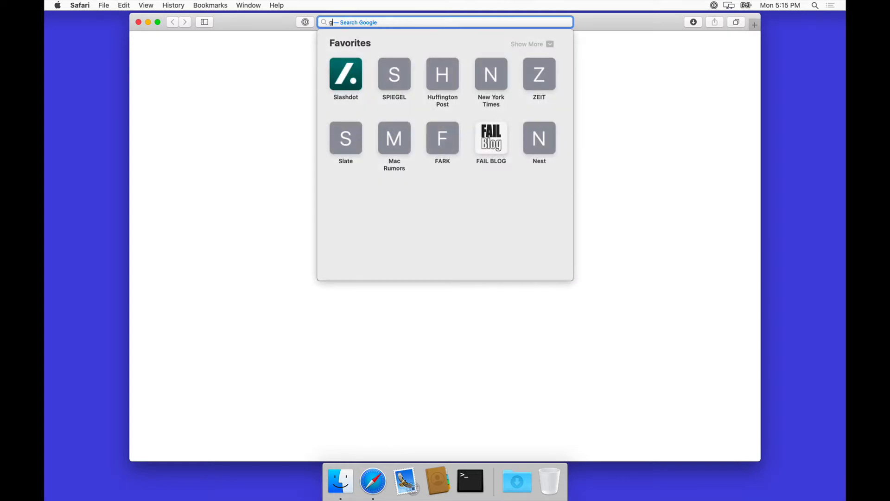
text(qt.io)
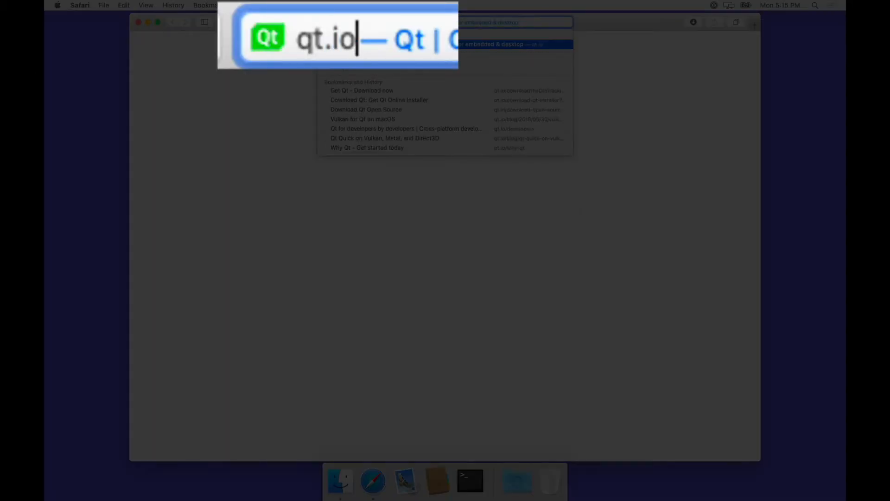
key(Return)
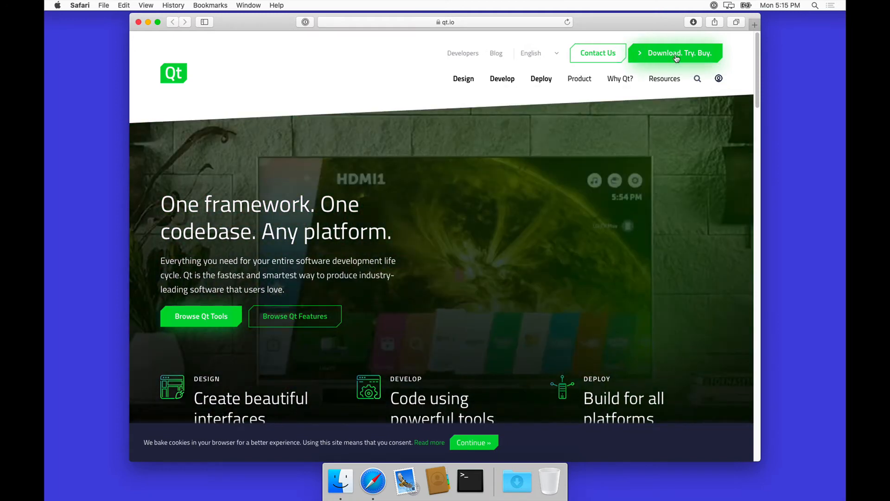
- Go to the Get Qt page and find the 'Downloads for open source users' card
click(675, 53)
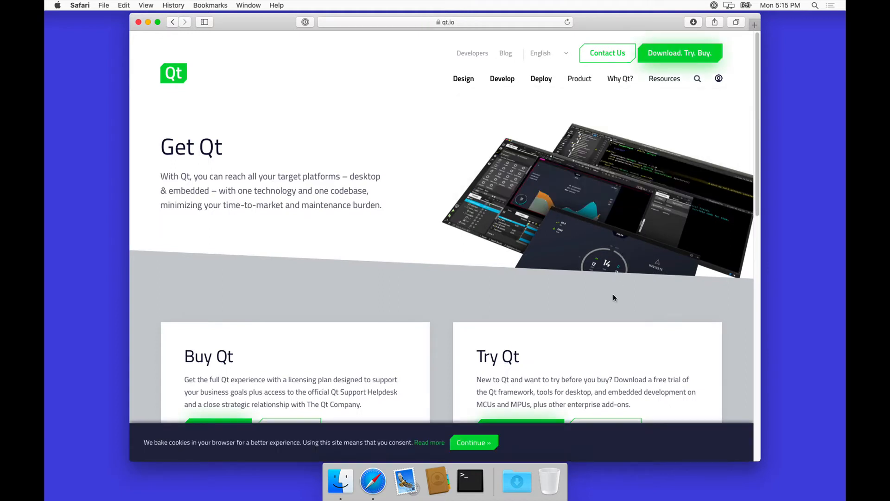
mouse_move(611, 301)
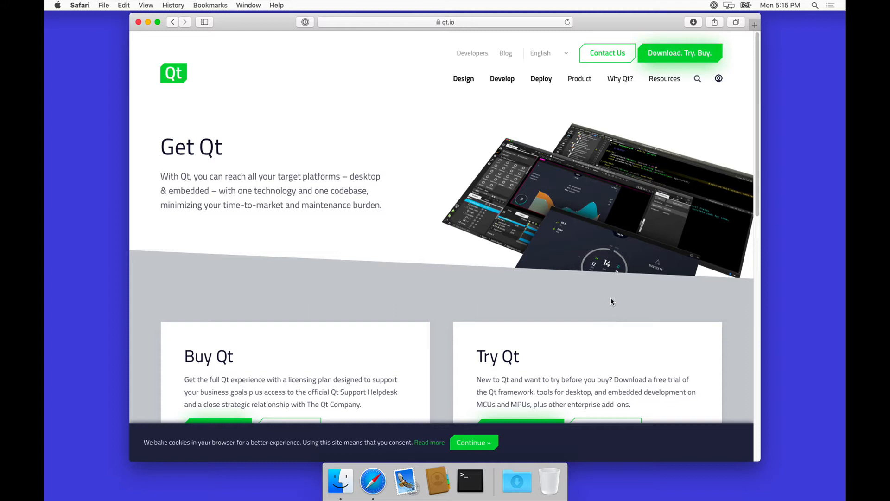
mouse_move(583, 236)
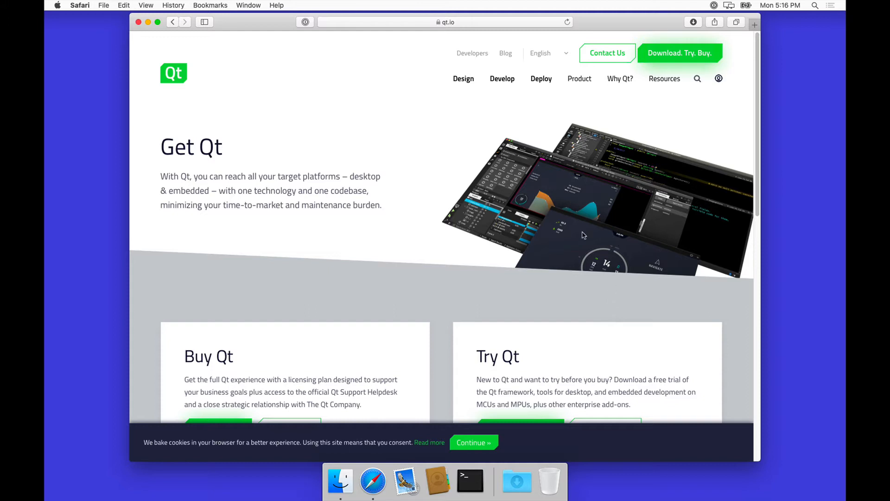
scroll(down, 3)
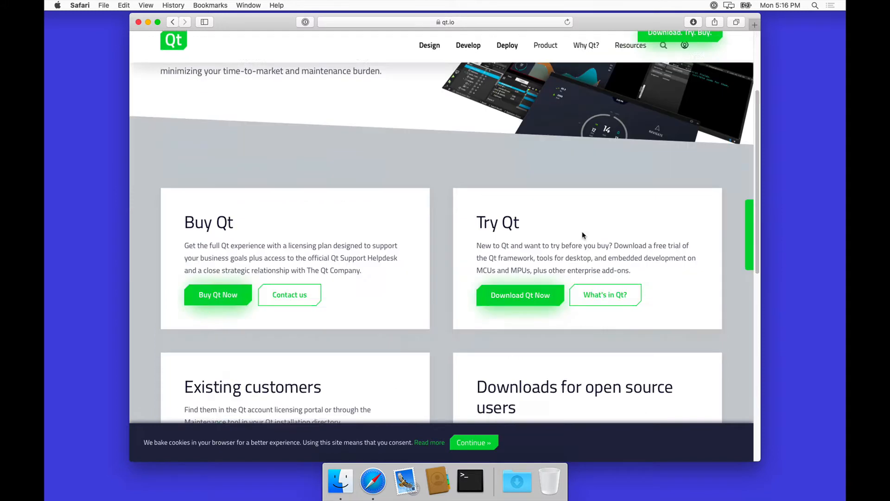
scroll(down, 3)
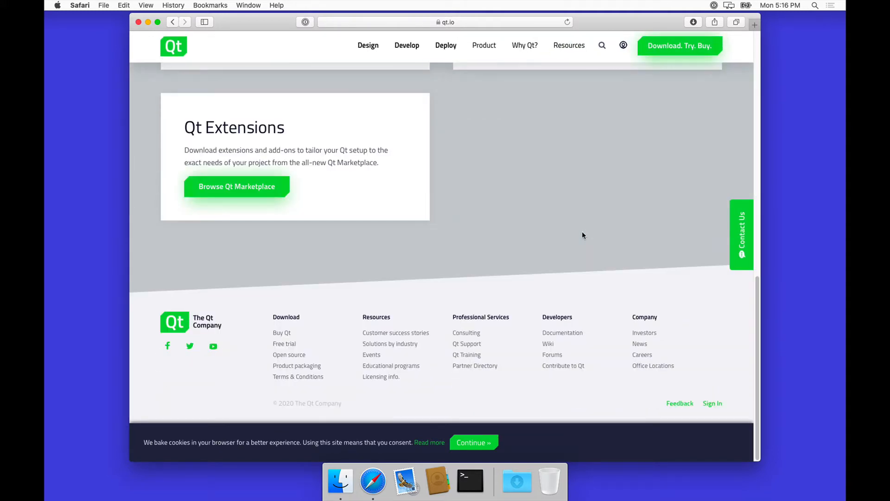
scroll(up, 3)
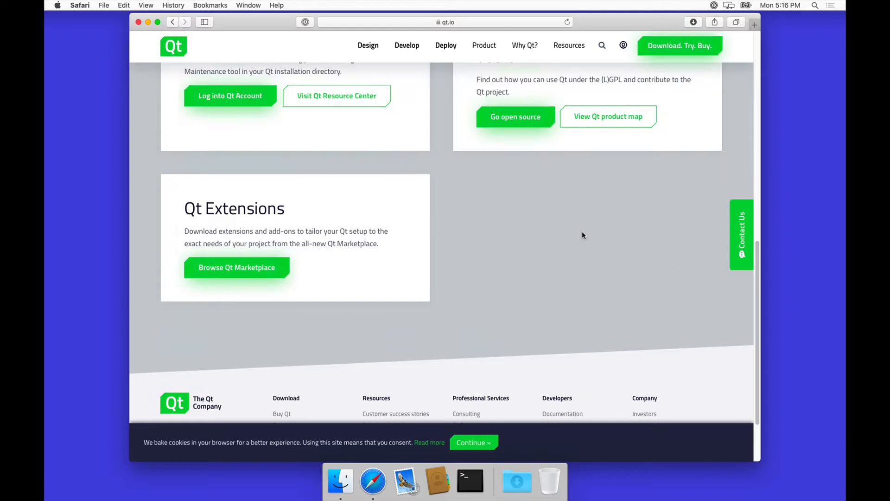
scroll(up, 3)
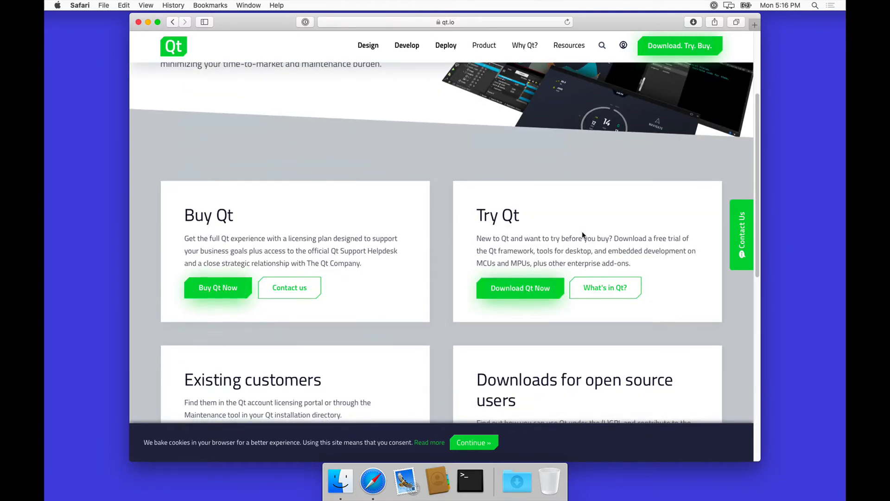
scroll(down, 3)
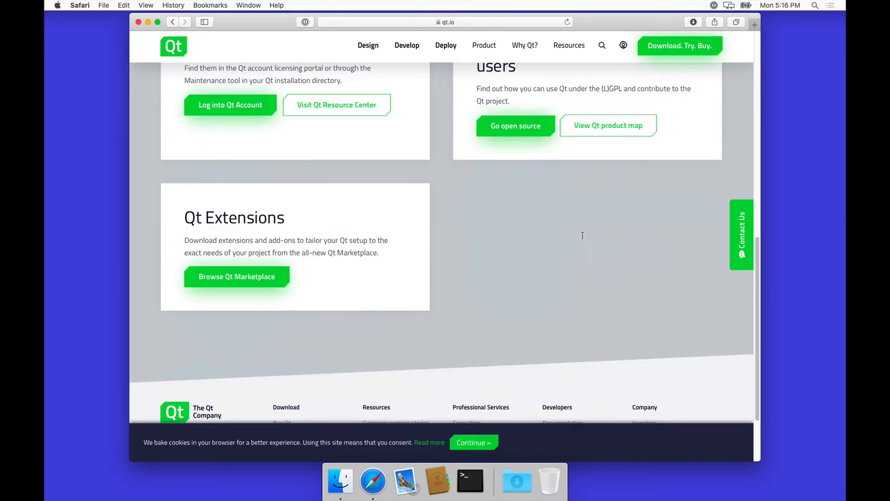
mouse_move(583, 155)
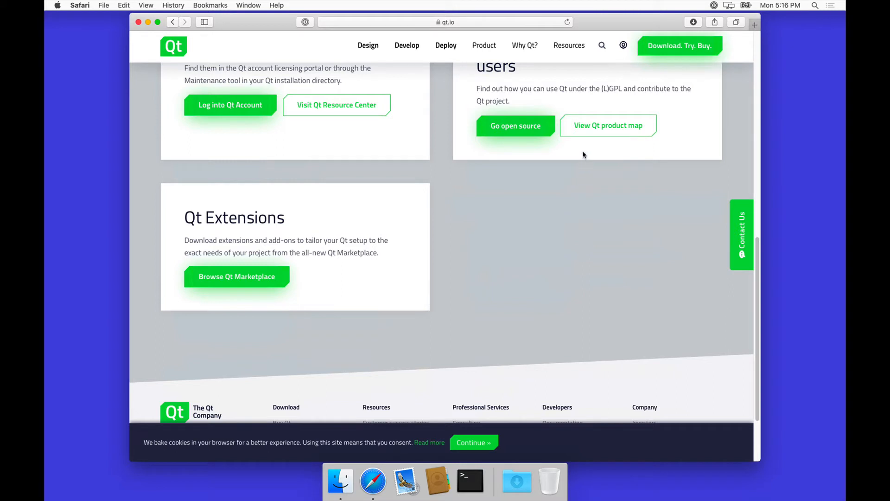
scroll(up, 3)
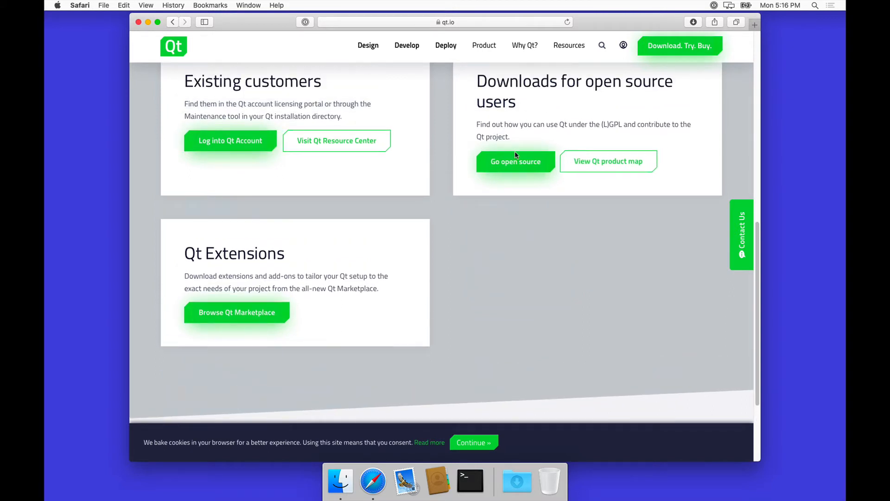
- Open the 'Go open source' page and scroll to 'Looking for Qt binaries?'
click(515, 161)
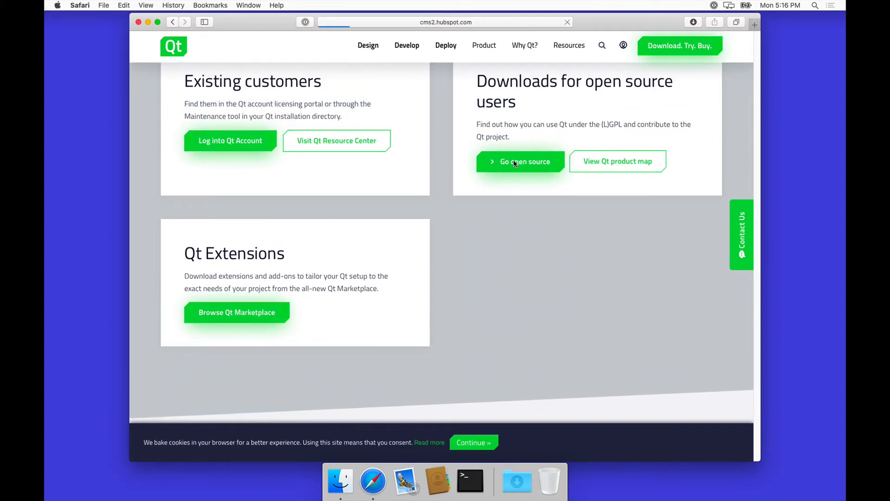
click(520, 161)
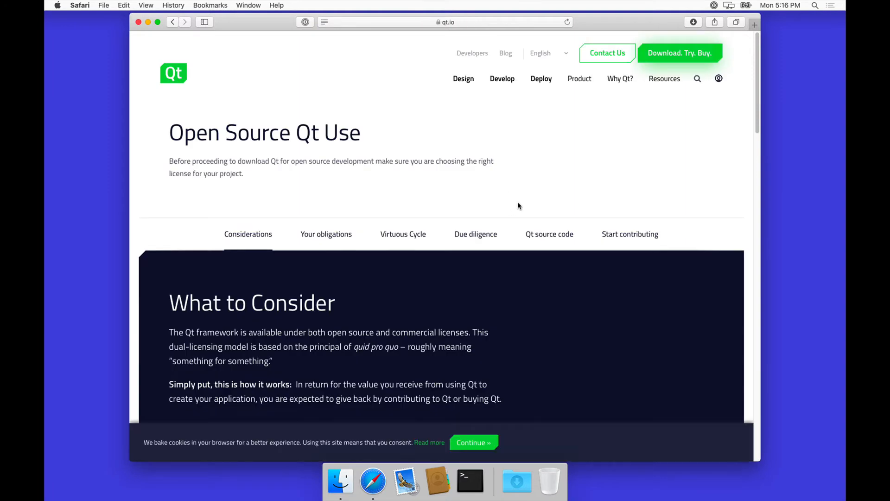
scroll(down, 3)
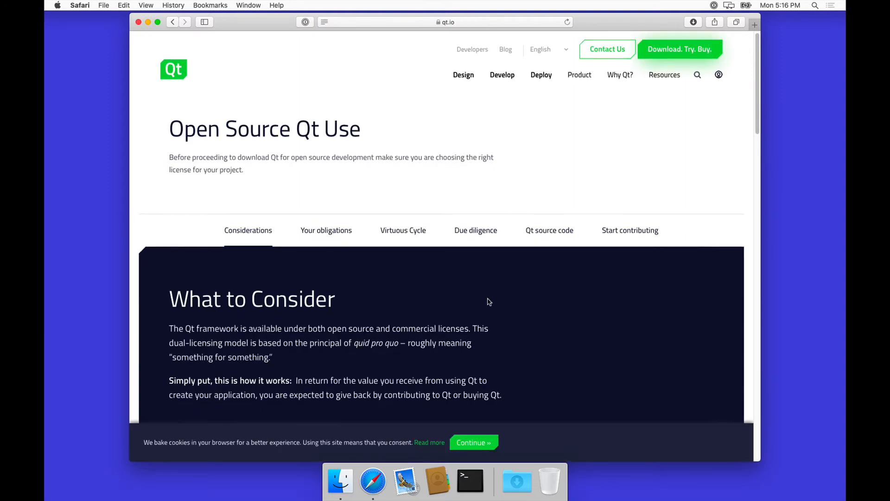
click(472, 442)
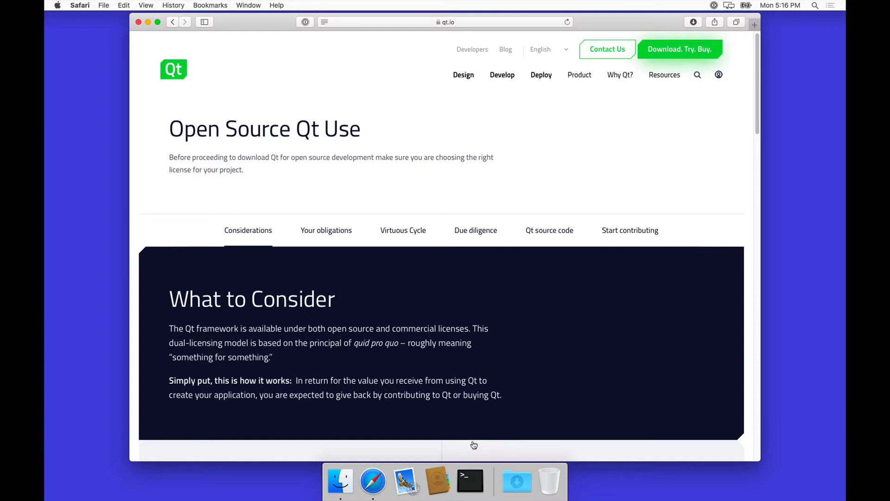
scroll(down, 3)
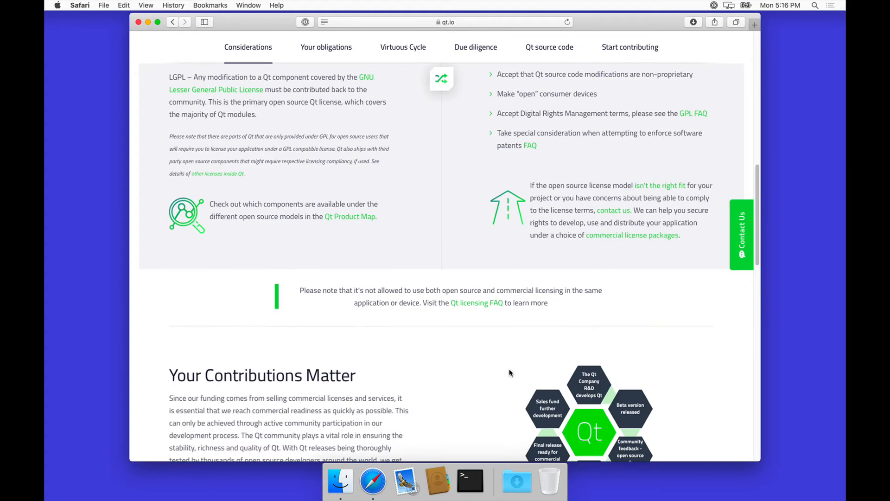
scroll(up, 3)
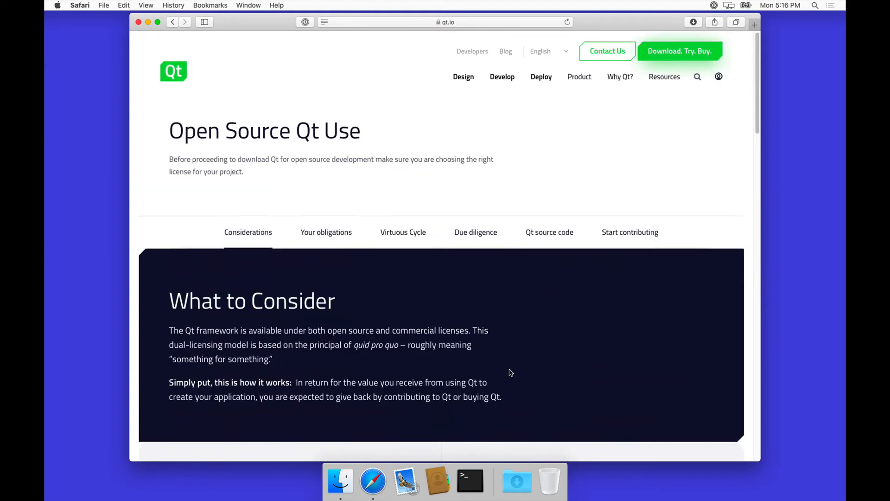
scroll(down, 3)
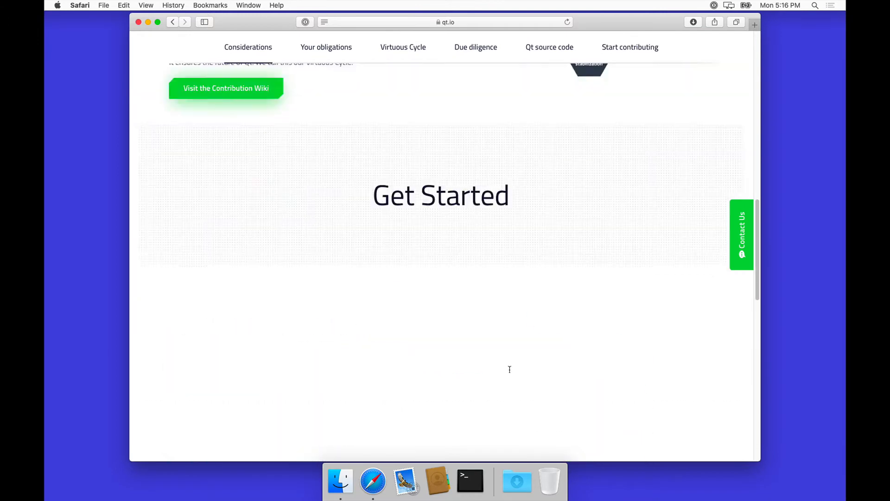
scroll(down, 3)
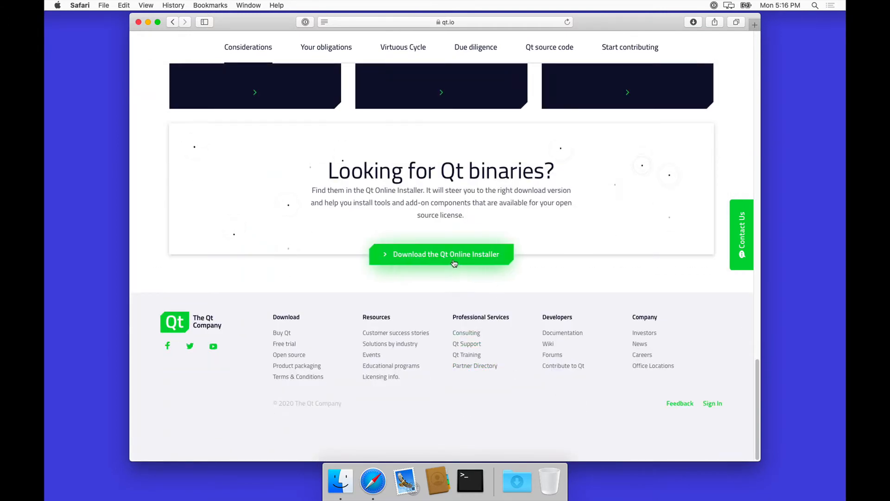
mouse_move(445, 258)
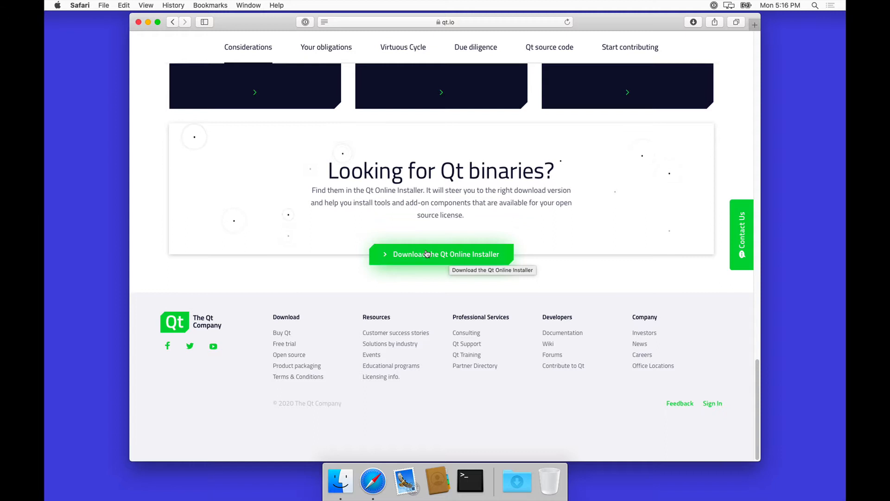
- Download the Qt Online Installer for macOS and allow downloads from qt.io
click(440, 254)
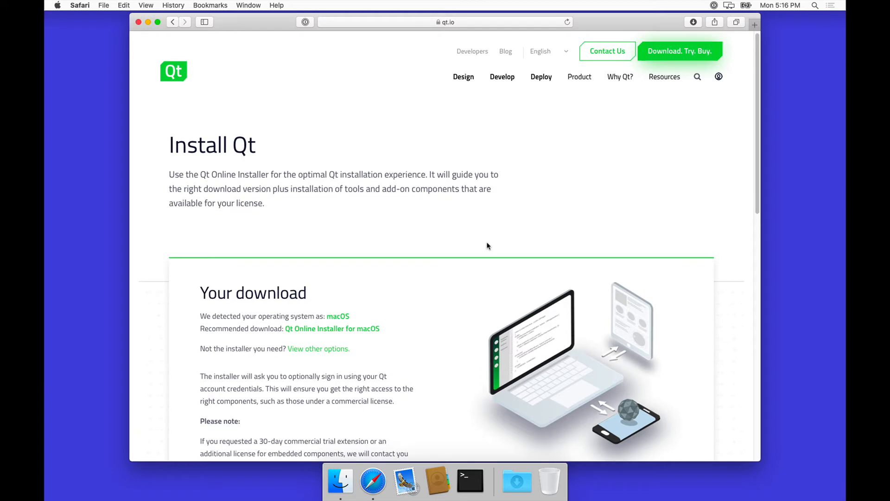
scroll(down, 3)
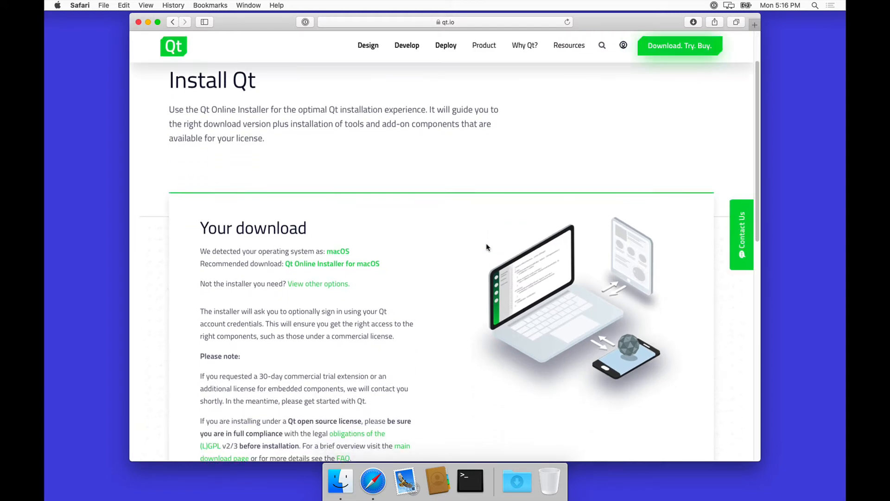
scroll(down, 3)
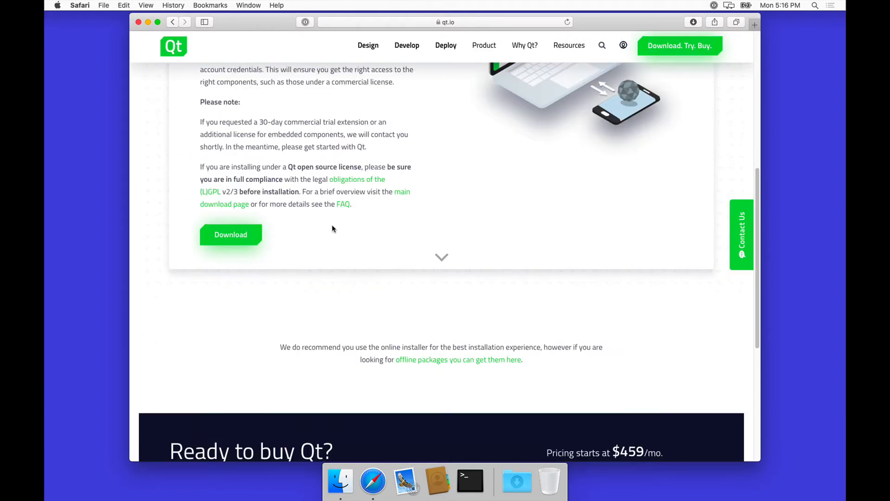
click(230, 235)
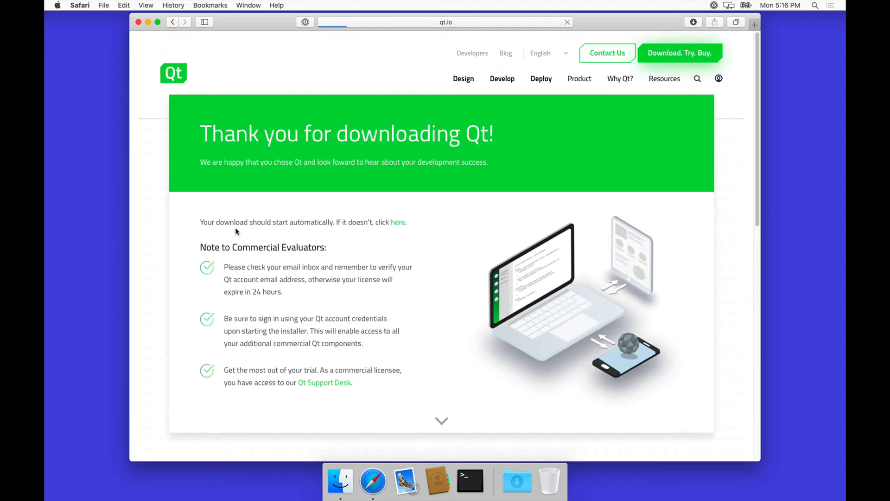
click(398, 222)
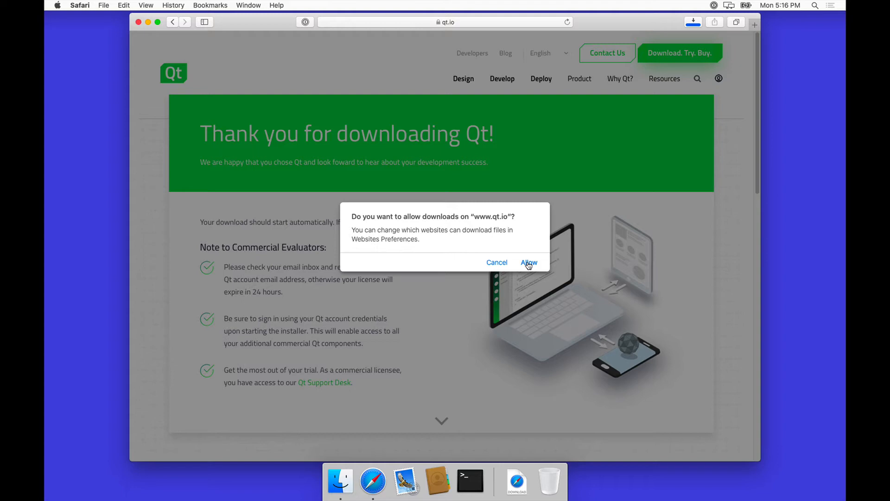
click(528, 262)
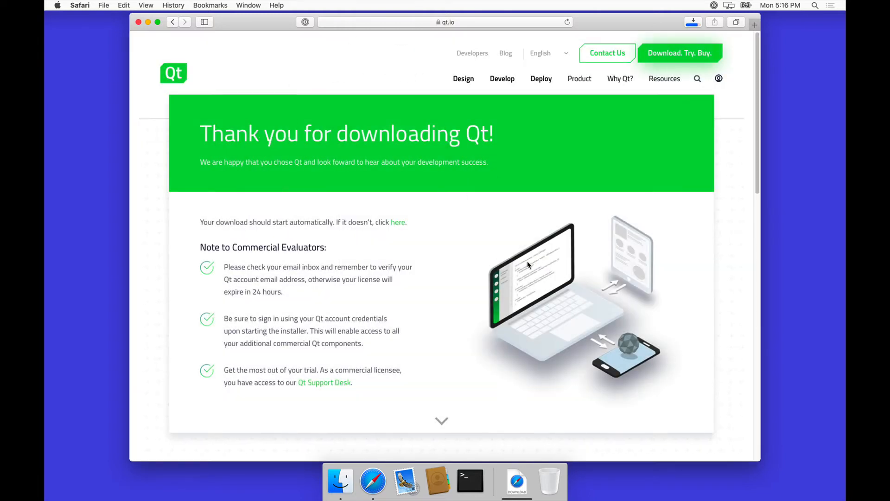
mouse_move(364, 115)
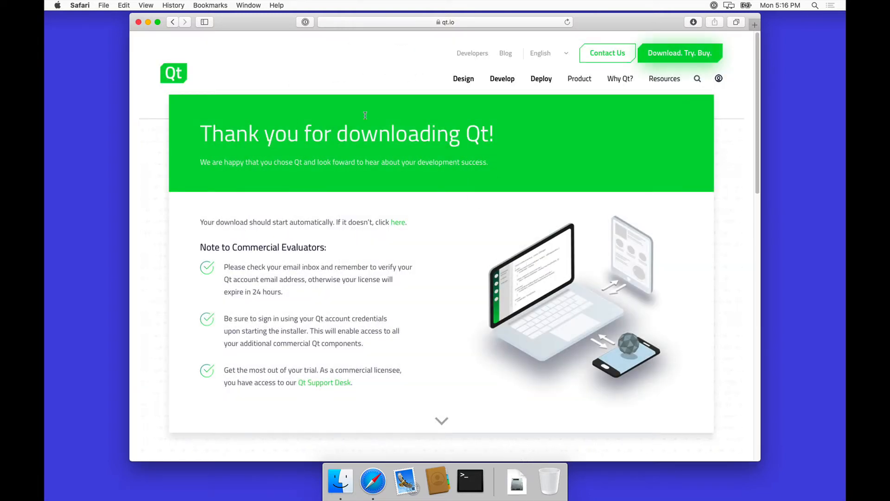
- Mount the installer .dmg and launch qt-unified-mac-x64-3.2.2-online with warnings disabled
click(138, 22)
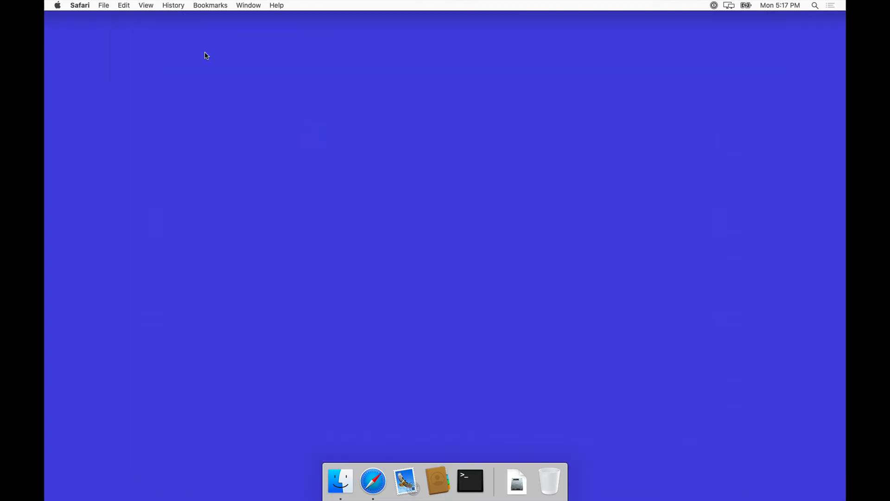
mouse_move(524, 450)
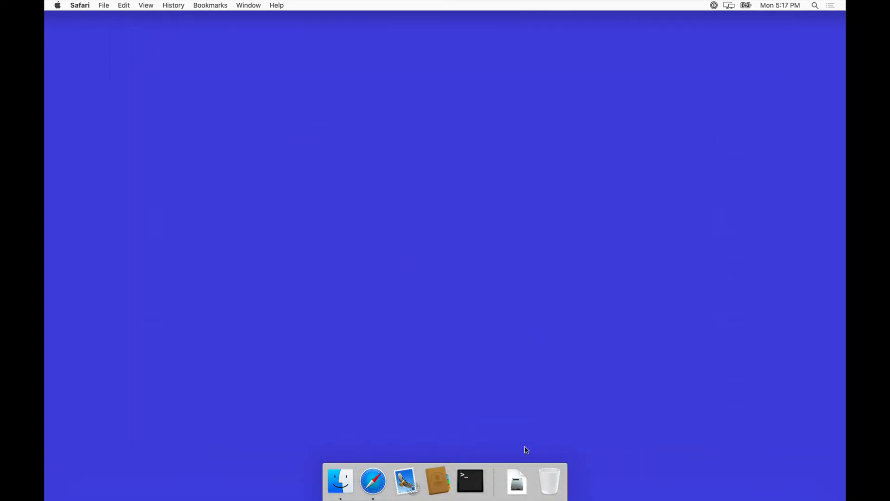
click(516, 481)
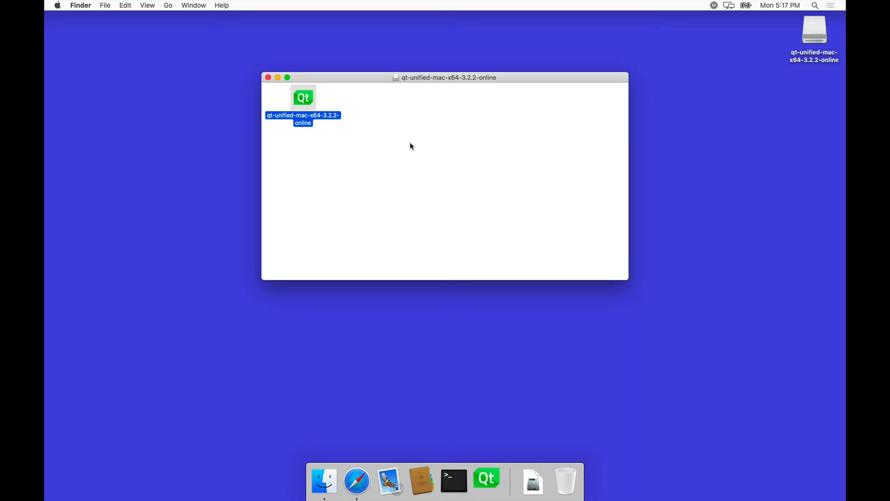
double_click(304, 97)
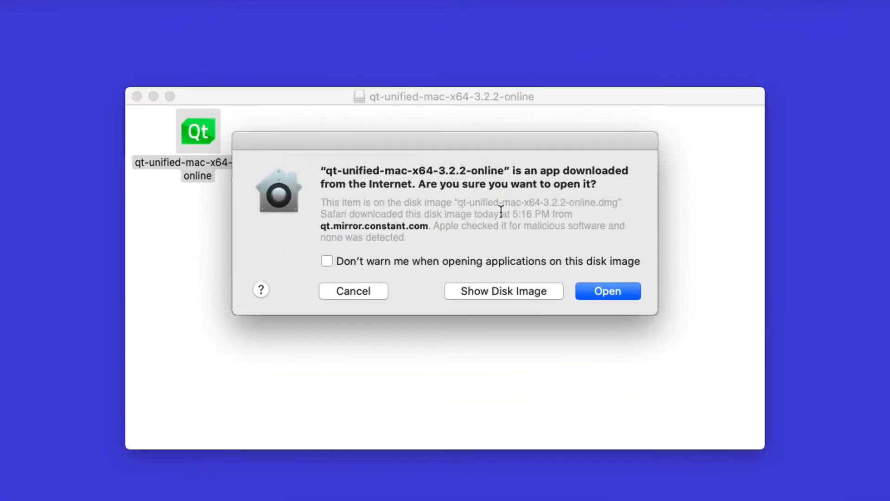
mouse_move(474, 206)
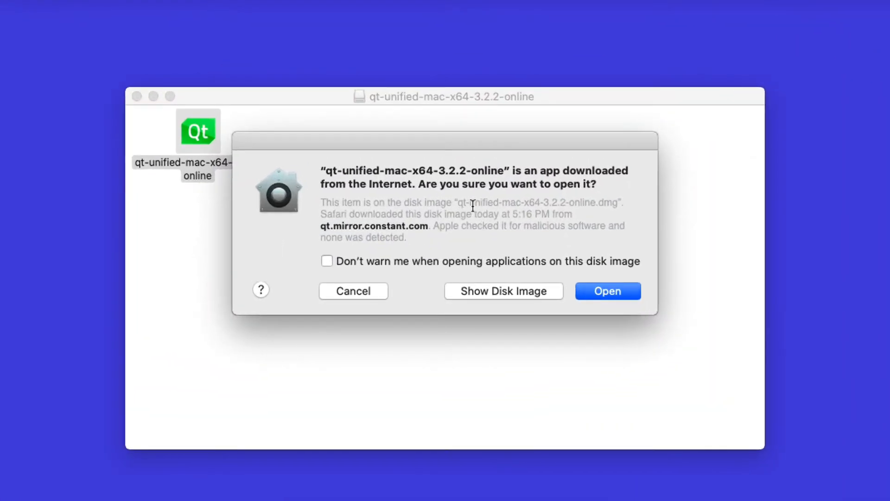
click(326, 261)
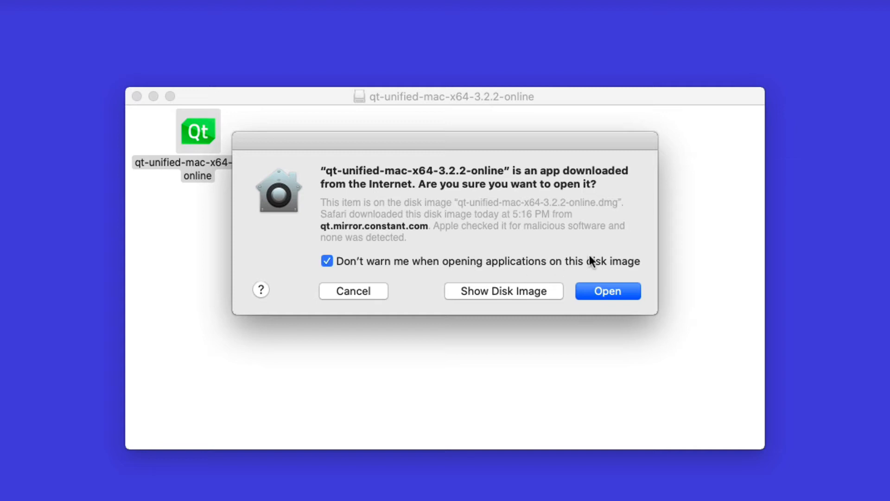
mouse_move(620, 294)
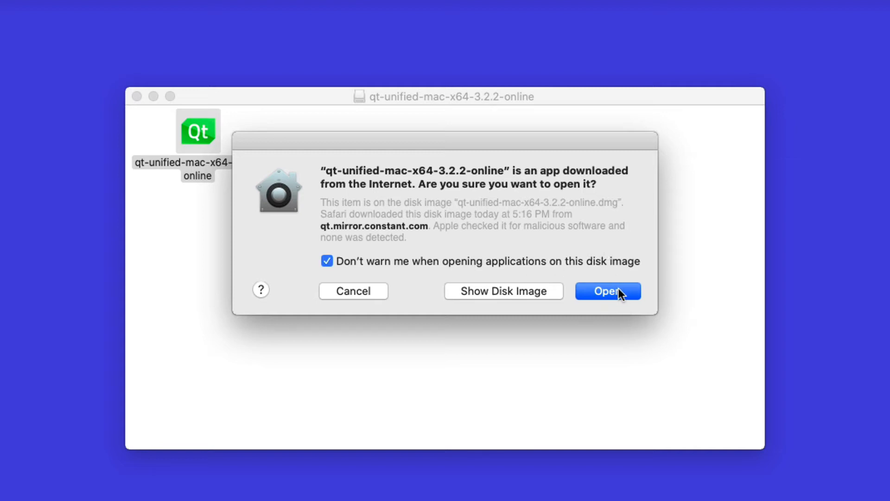
click(607, 290)
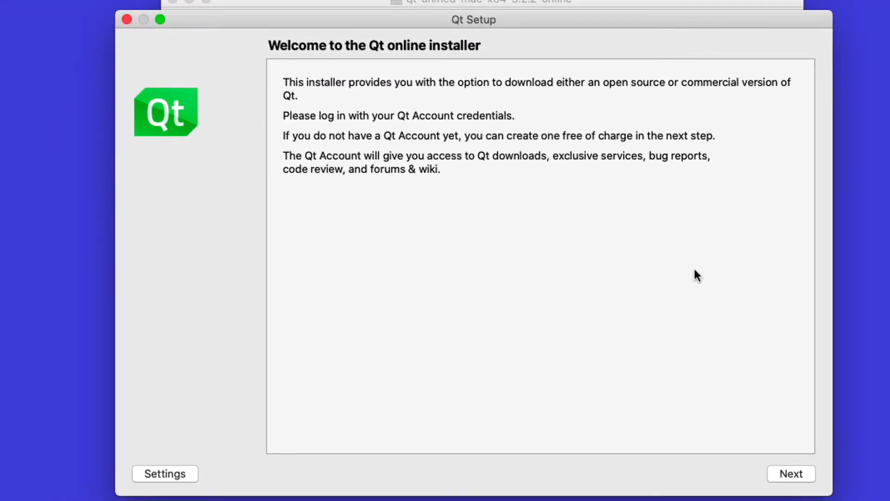
mouse_move(792, 475)
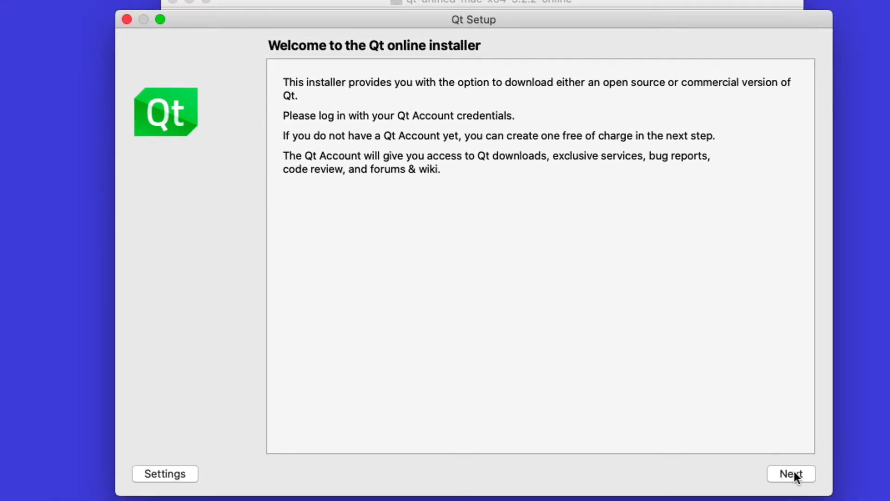
click(791, 473)
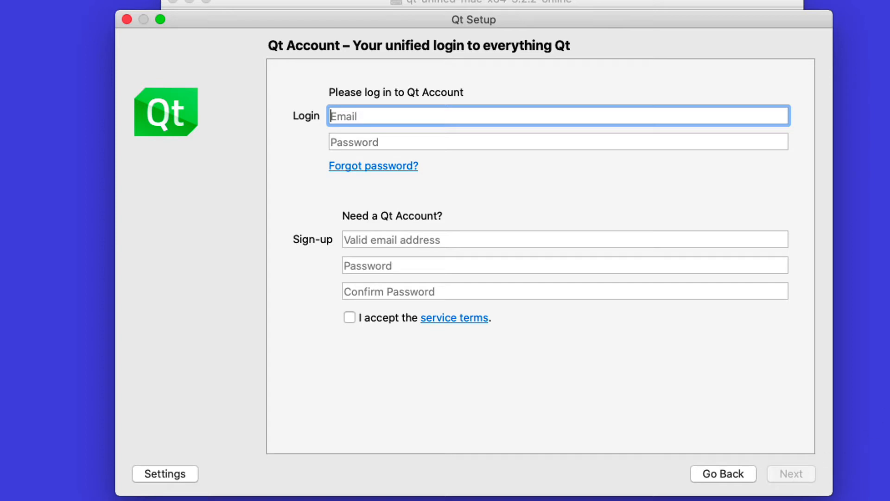
mouse_move(789, 222)
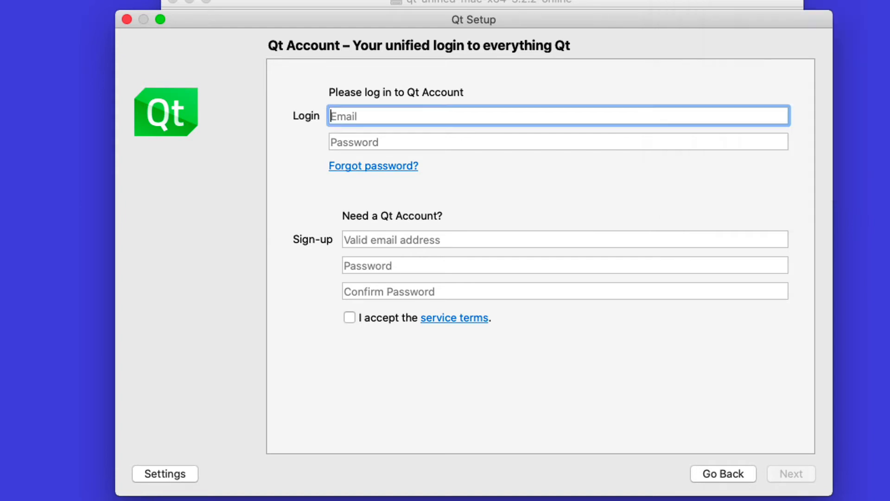
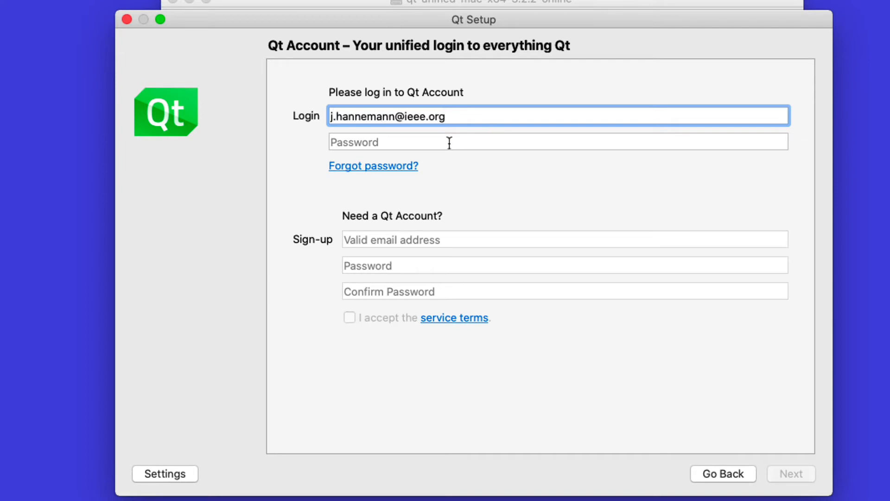
text(password)
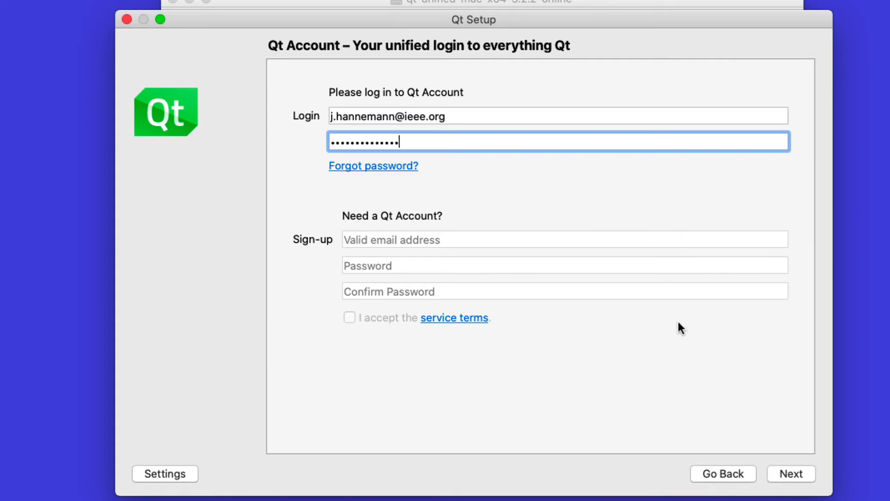
click(791, 474)
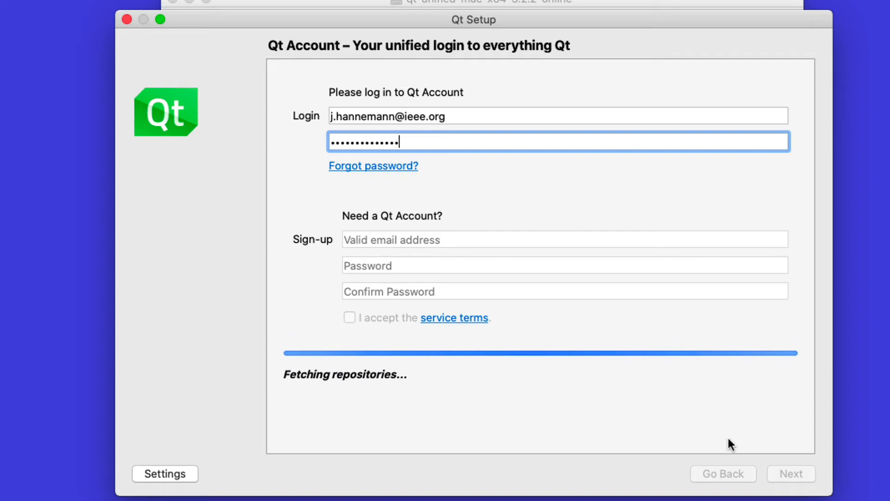
click(791, 473)
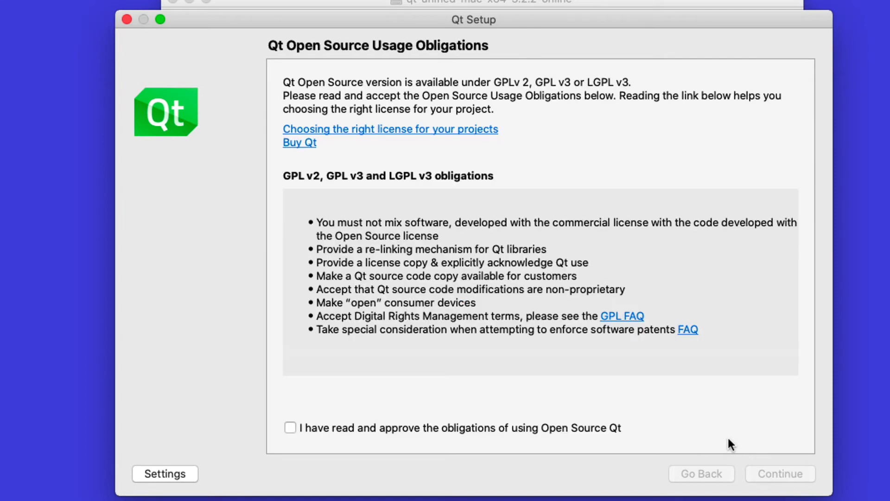
mouse_move(415, 432)
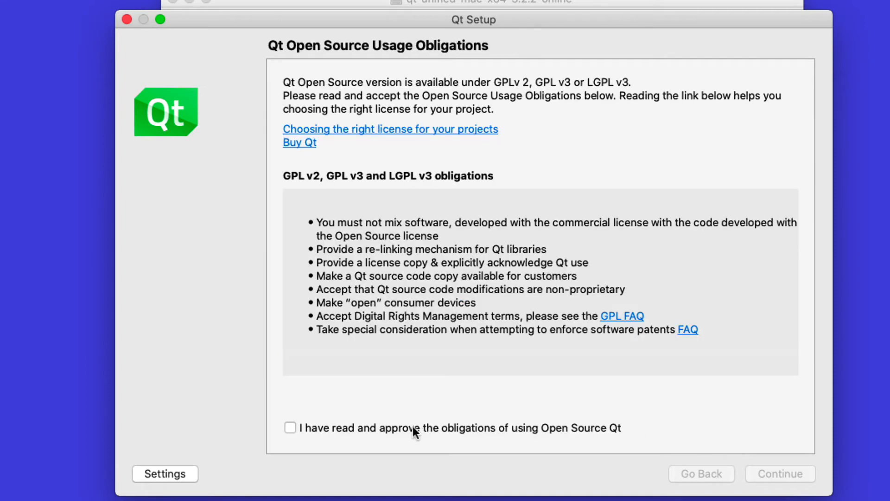
- Approve the open source obligations and continue to the meta information download
click(291, 428)
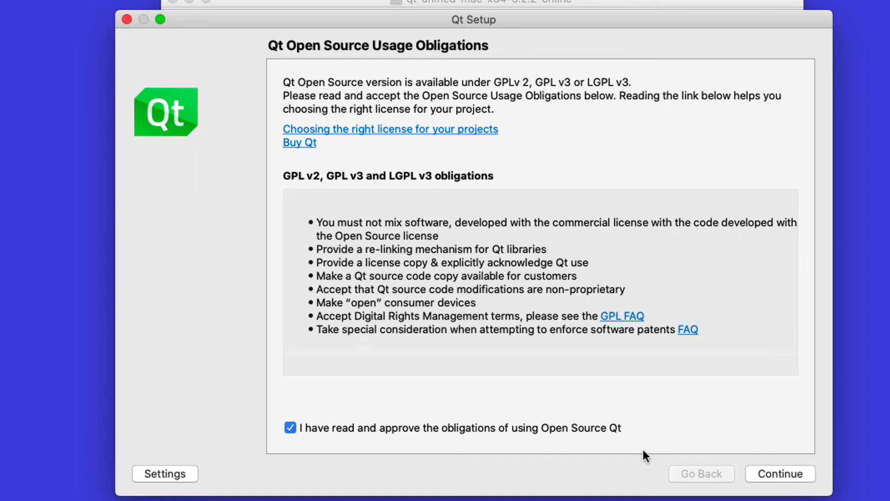
click(780, 474)
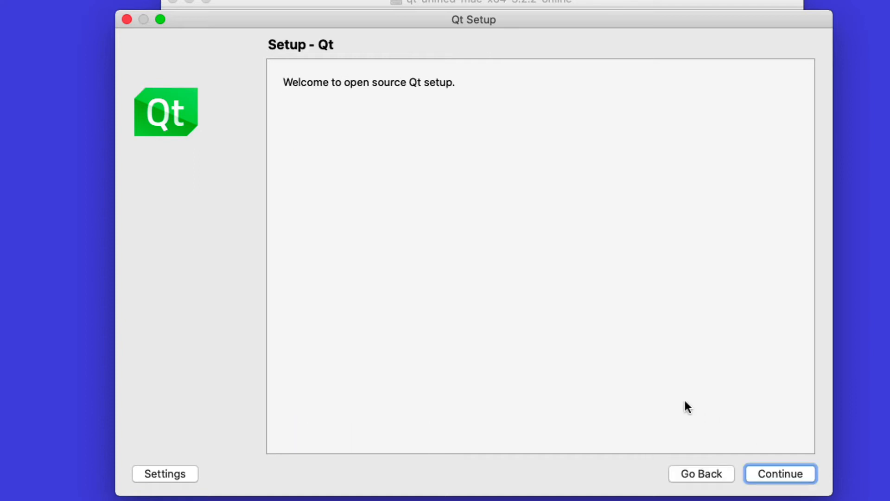
click(780, 473)
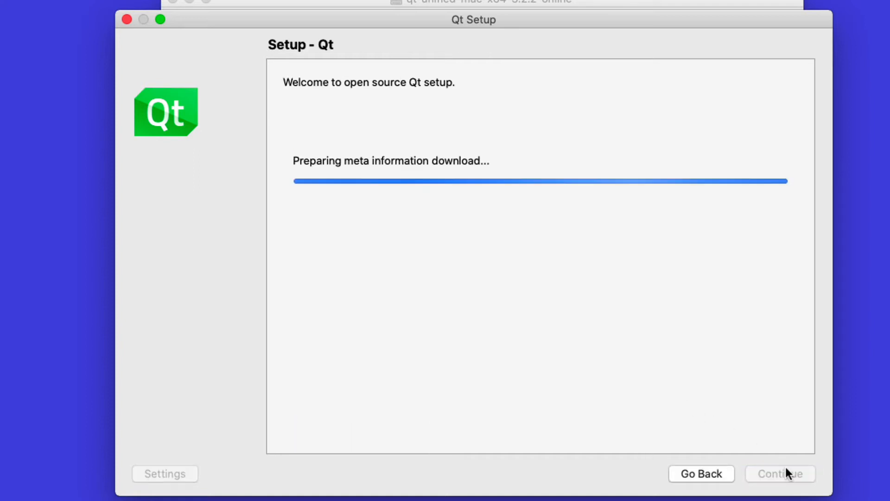
mouse_move(693, 380)
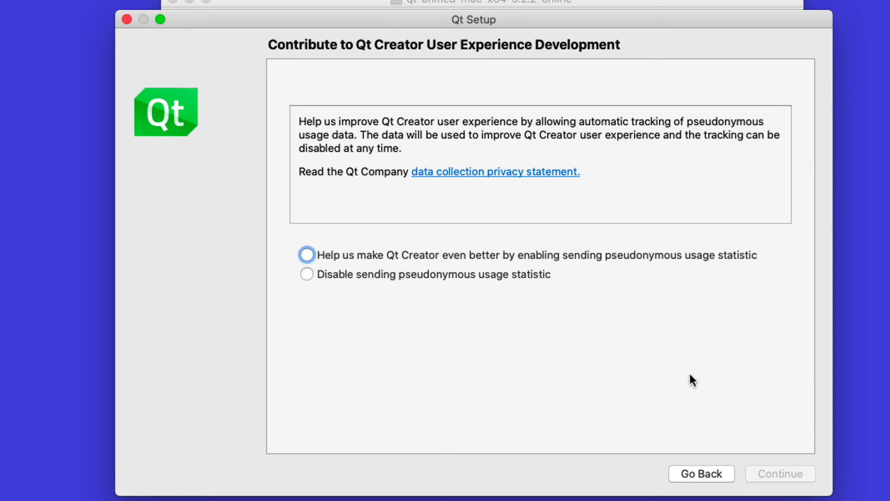
- Turn off usage statistics sharing and keep the default ~/Qt installation folder
click(307, 274)
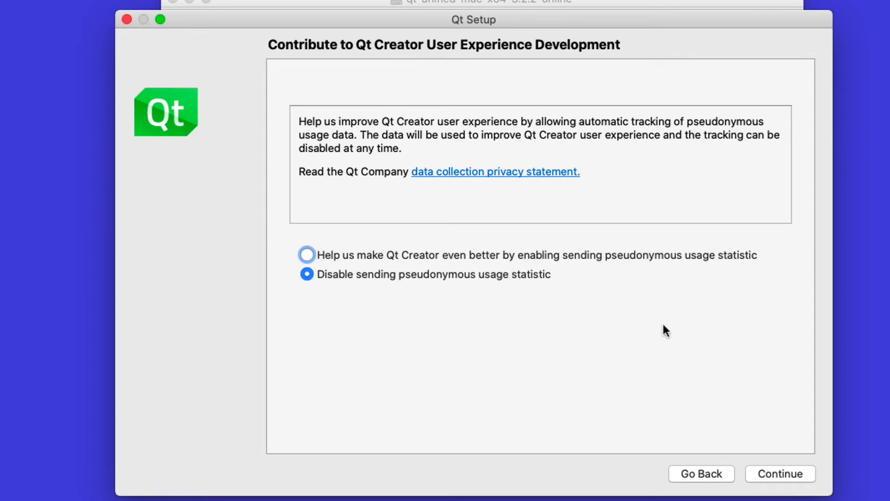
click(780, 474)
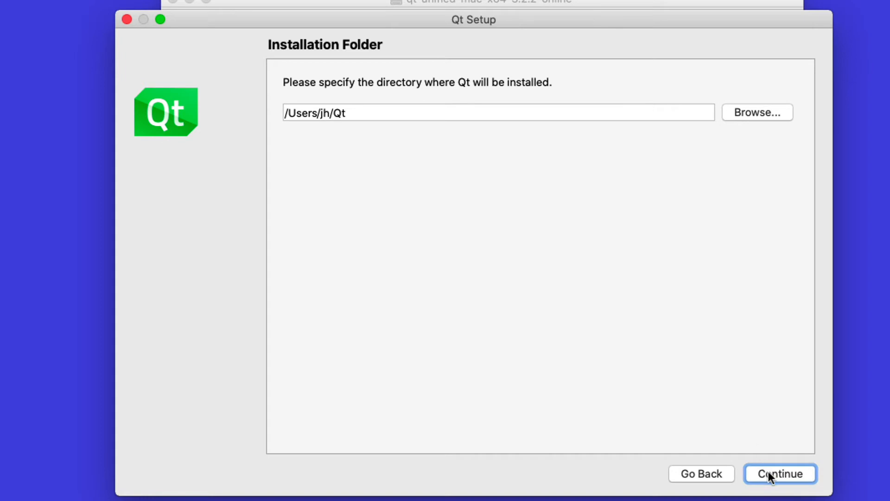
click(779, 473)
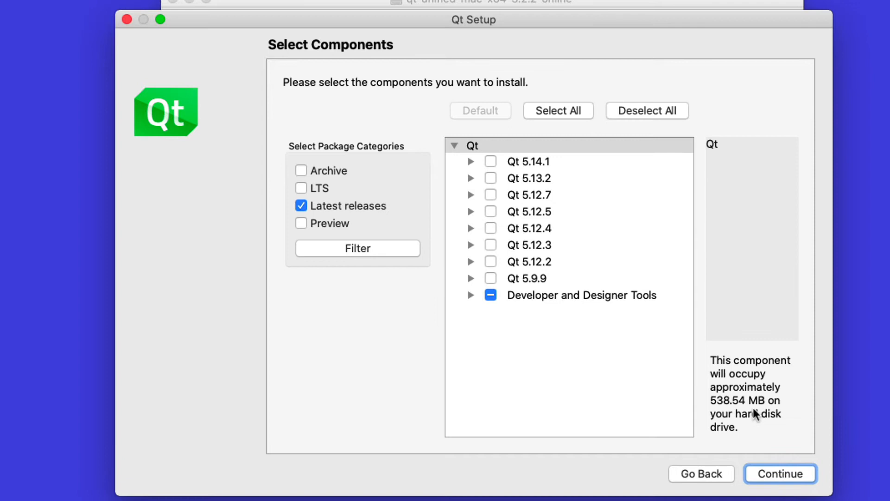
mouse_move(484, 306)
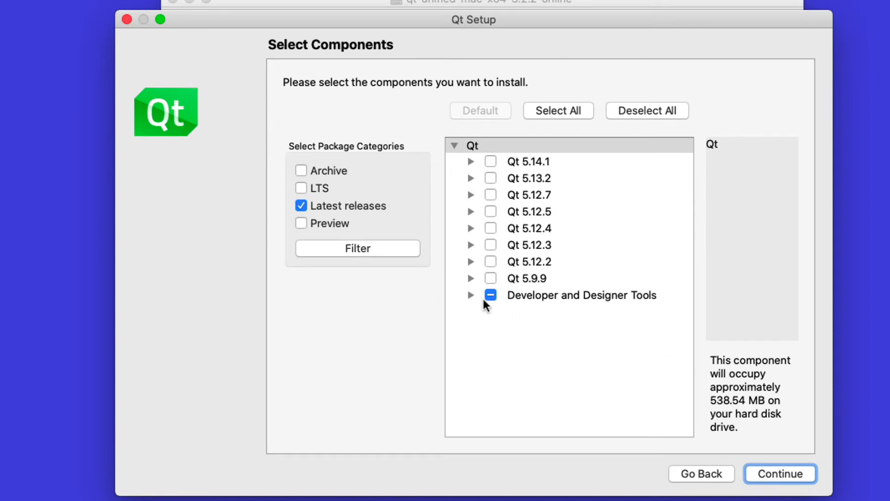
mouse_move(480, 298)
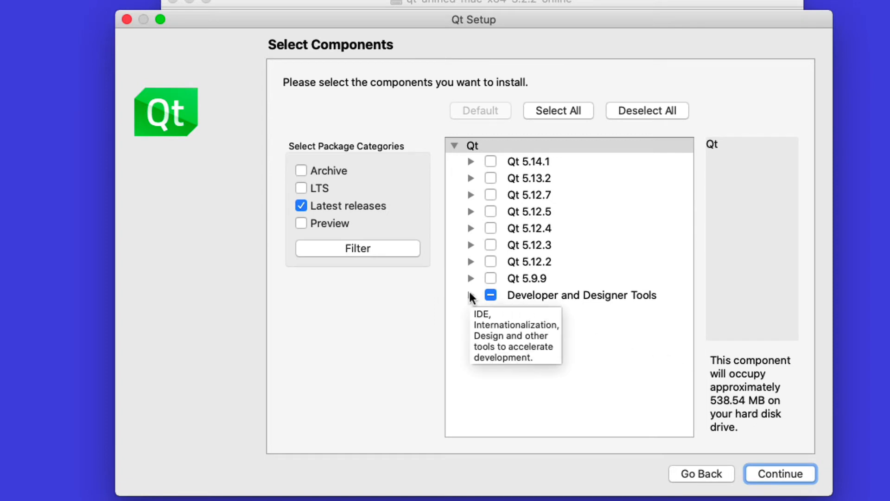
click(471, 295)
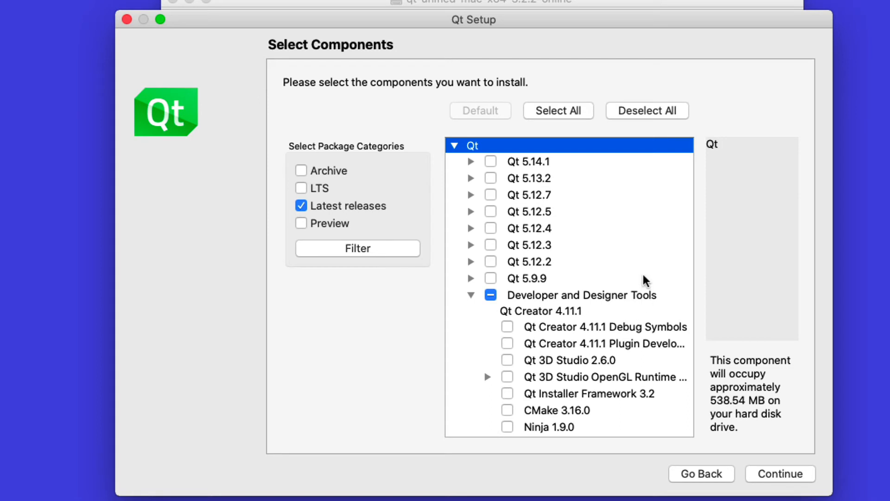
mouse_move(609, 292)
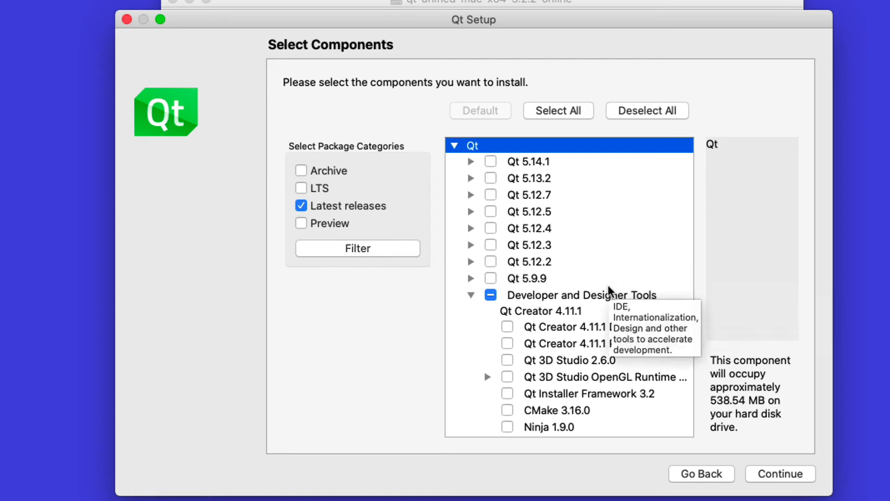
mouse_move(619, 335)
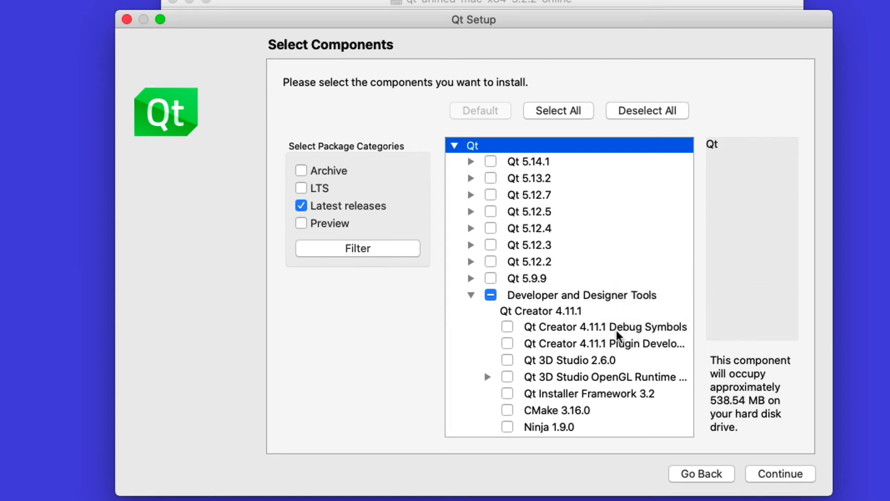
mouse_move(497, 356)
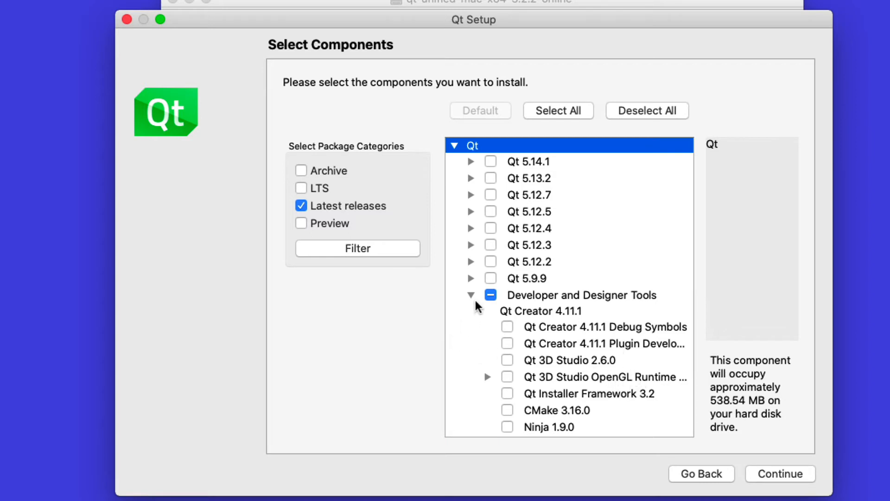
mouse_move(585, 318)
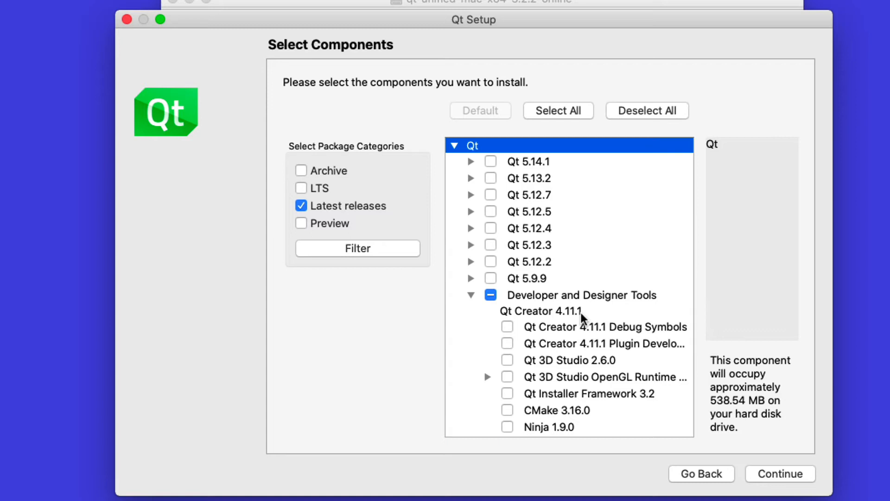
click(487, 377)
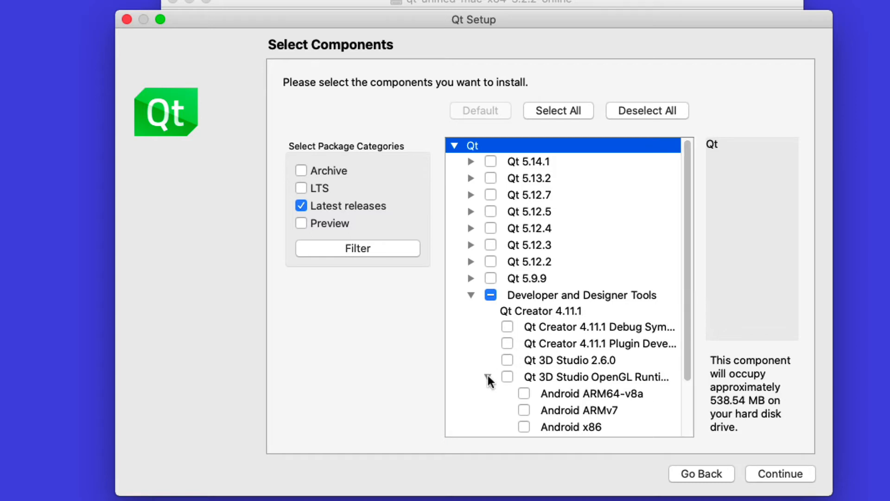
scroll(down, 3)
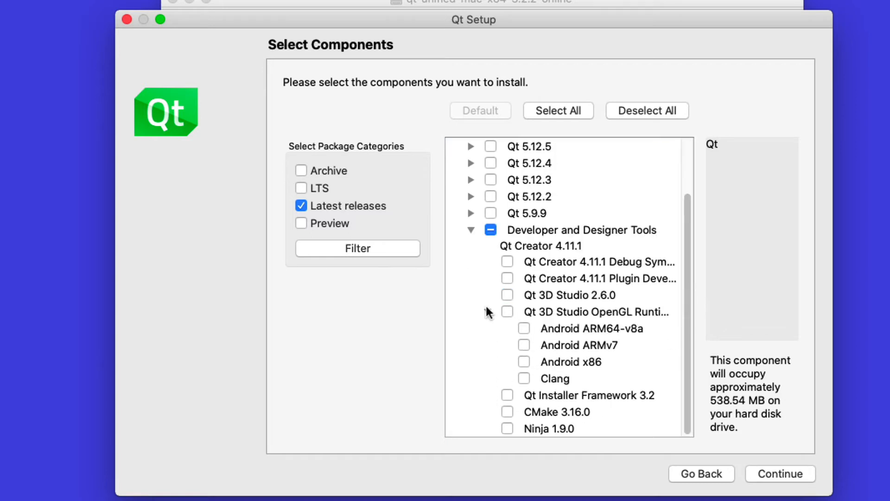
scroll(up, 3)
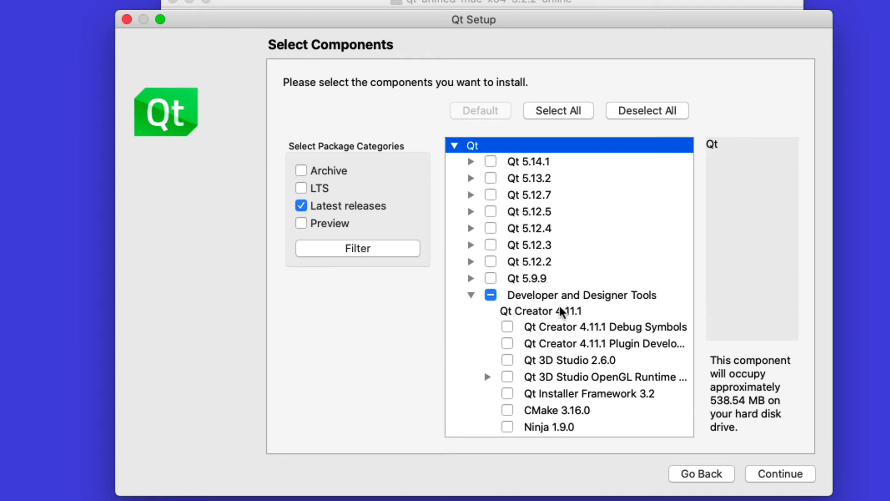
mouse_move(560, 311)
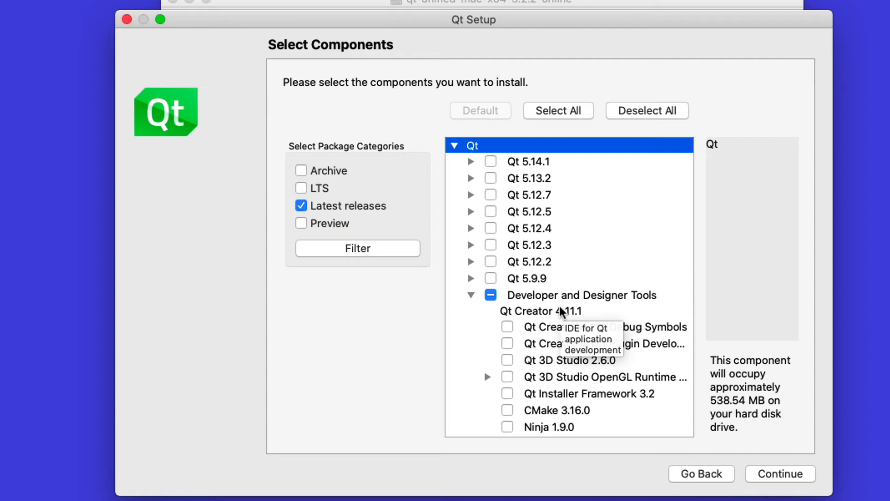
mouse_move(415, 364)
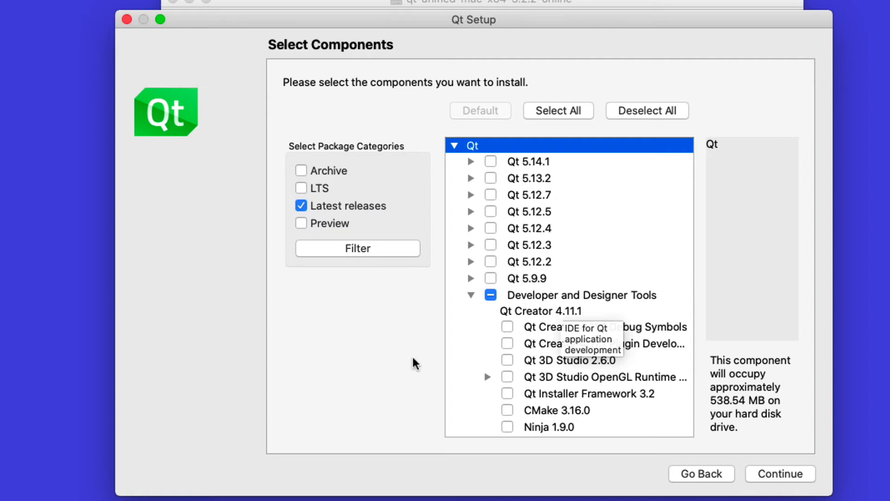
mouse_move(415, 364)
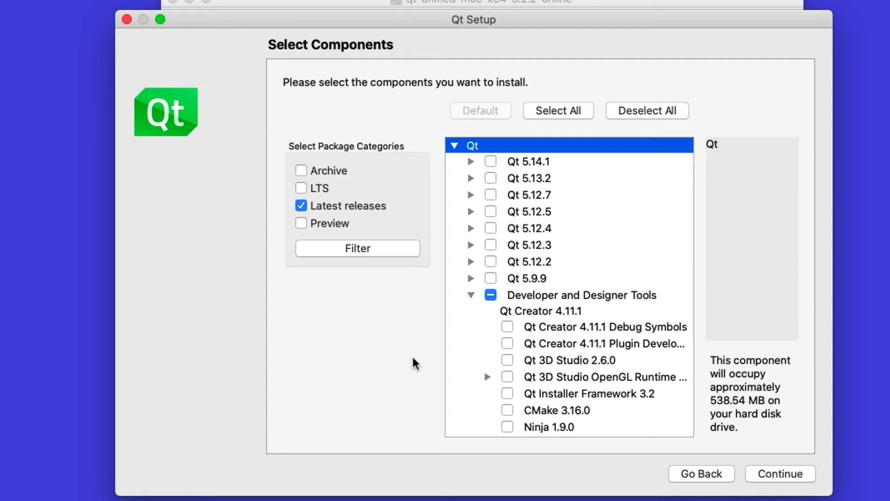
mouse_move(426, 367)
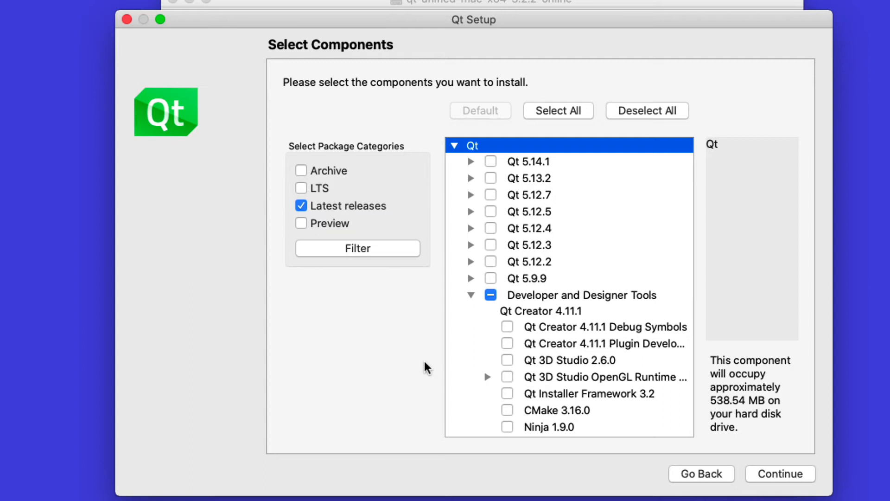
mouse_move(442, 401)
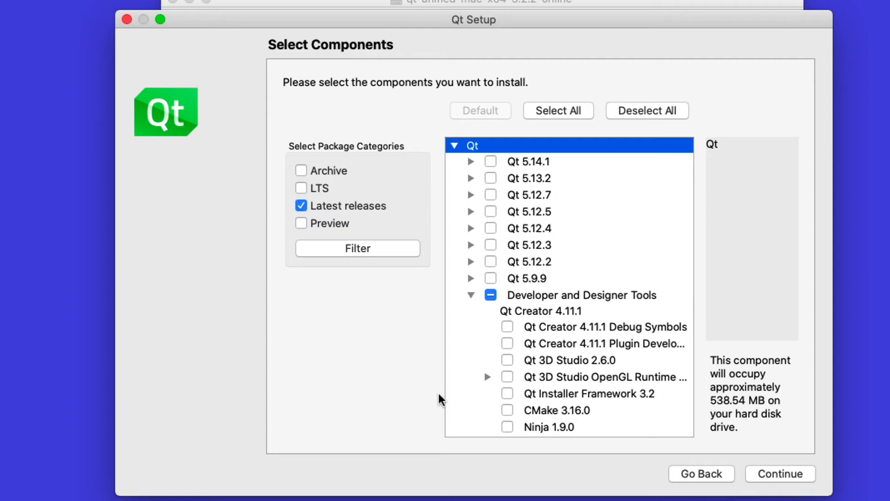
mouse_move(449, 404)
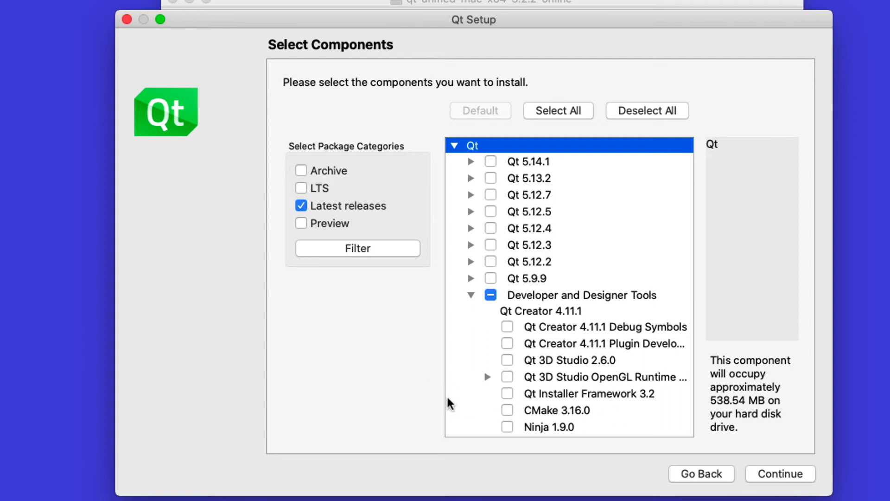
mouse_move(433, 408)
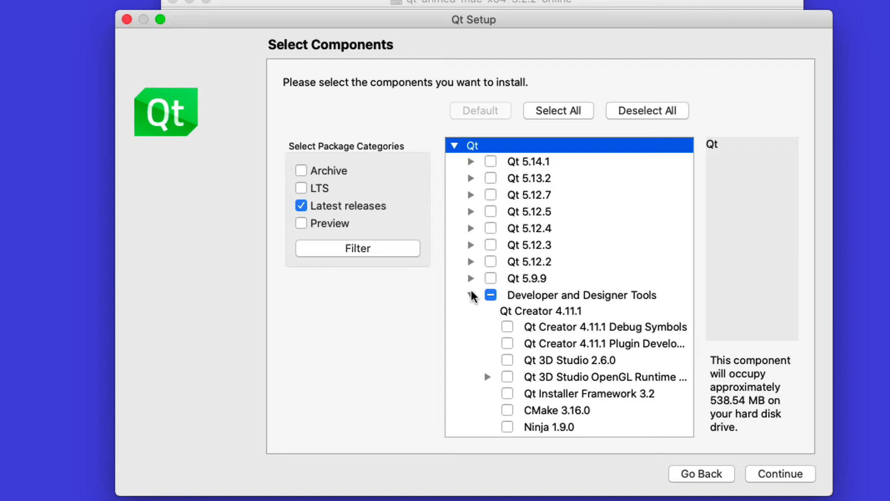
click(471, 295)
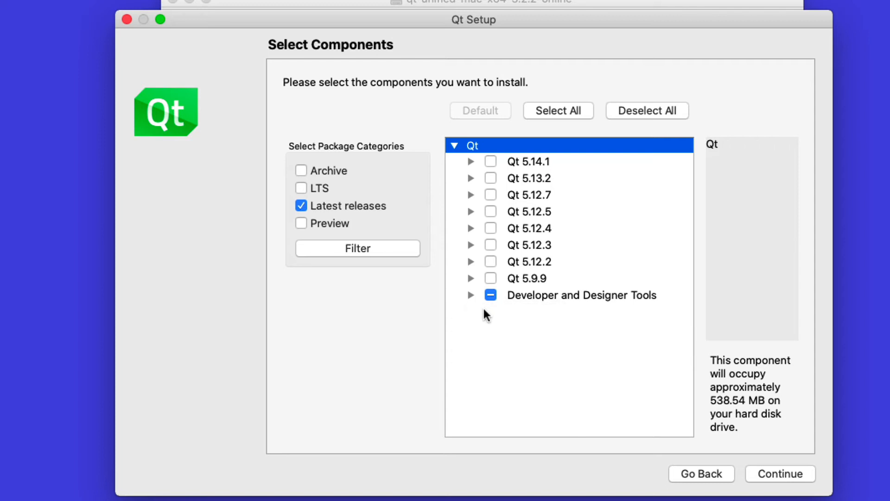
mouse_move(472, 165)
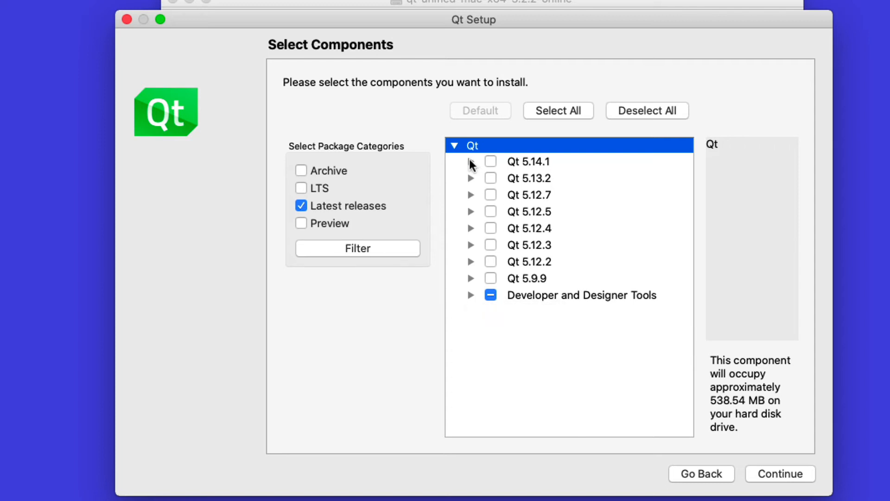
- Expand Qt 5.14.1 and tick only its macOS component, raising the size to 1.43 GB
click(470, 161)
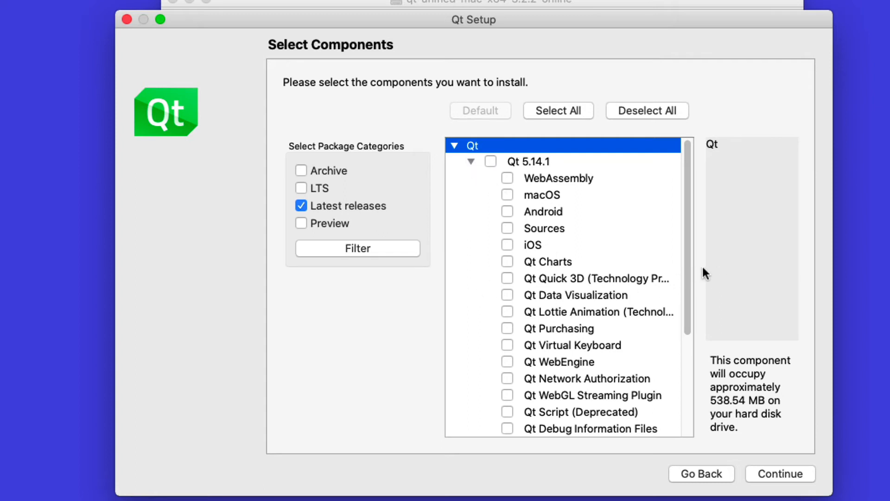
mouse_move(701, 273)
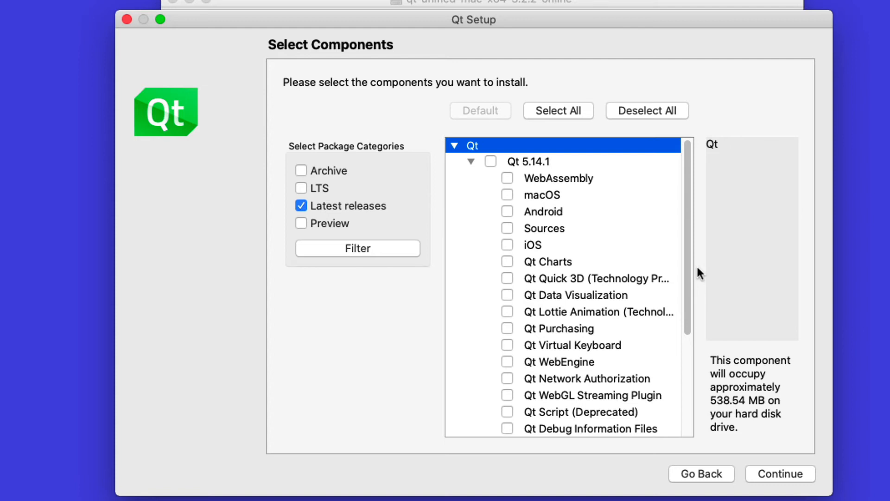
mouse_move(689, 273)
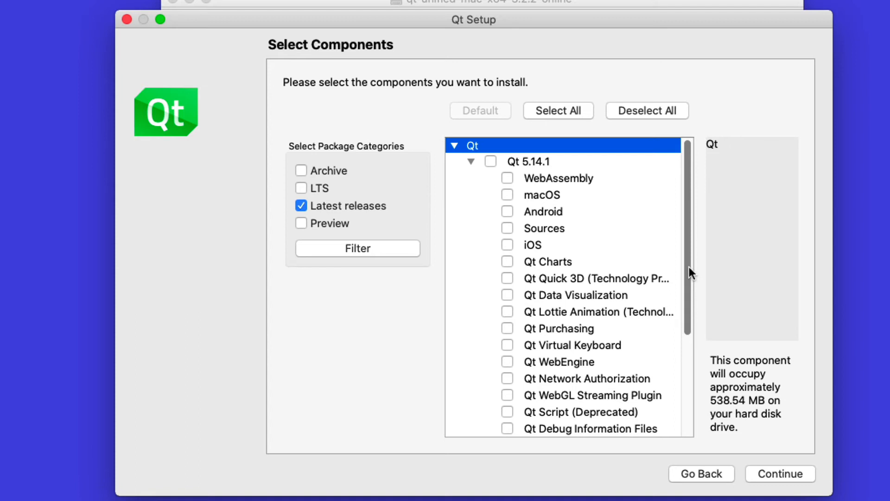
mouse_move(704, 208)
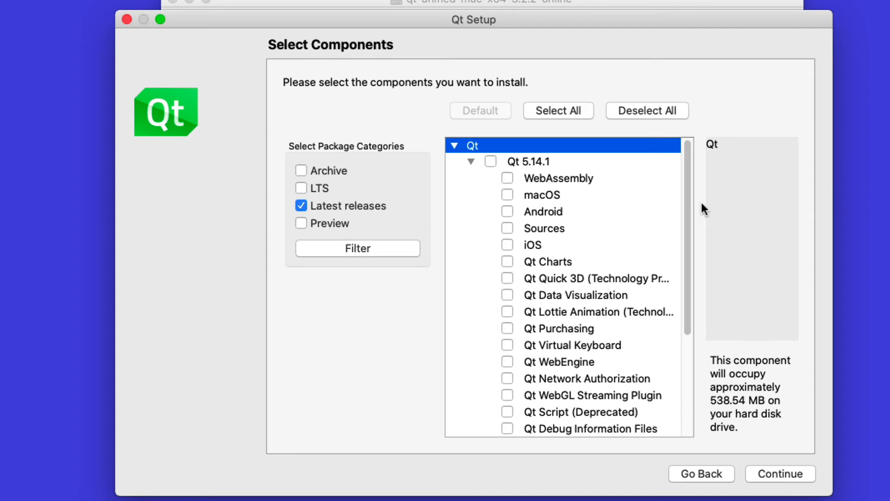
mouse_move(524, 195)
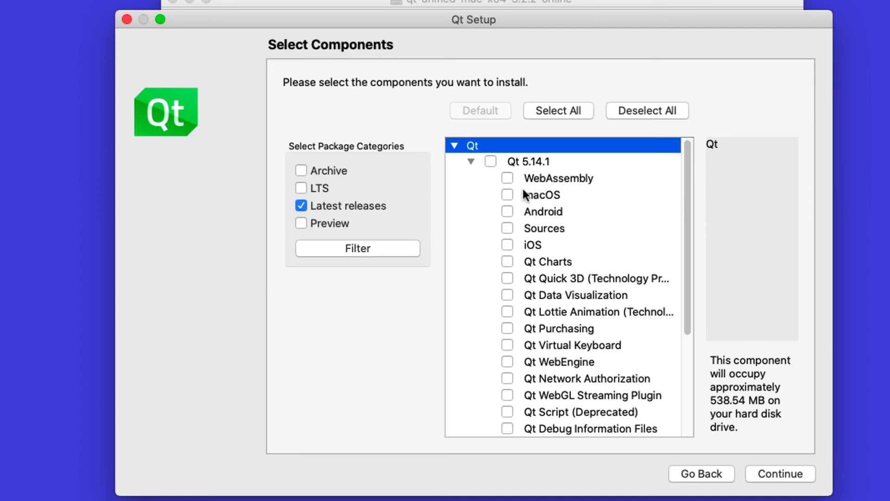
click(508, 194)
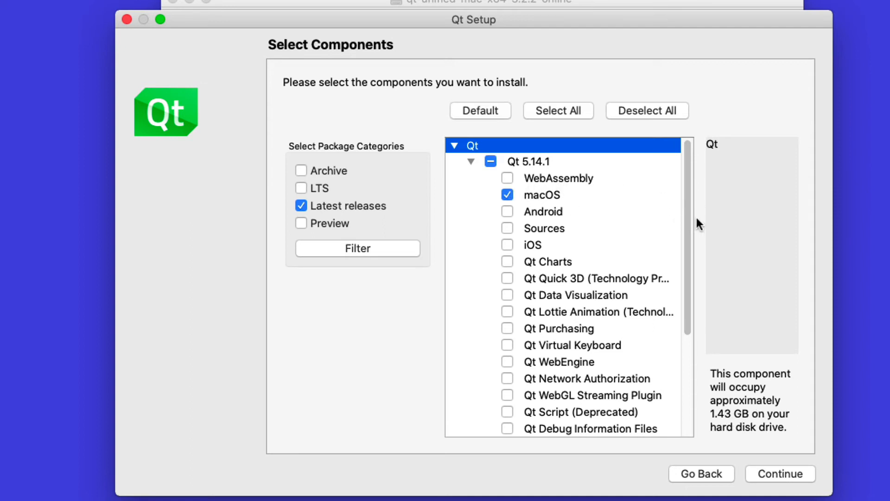
scroll(down, 3)
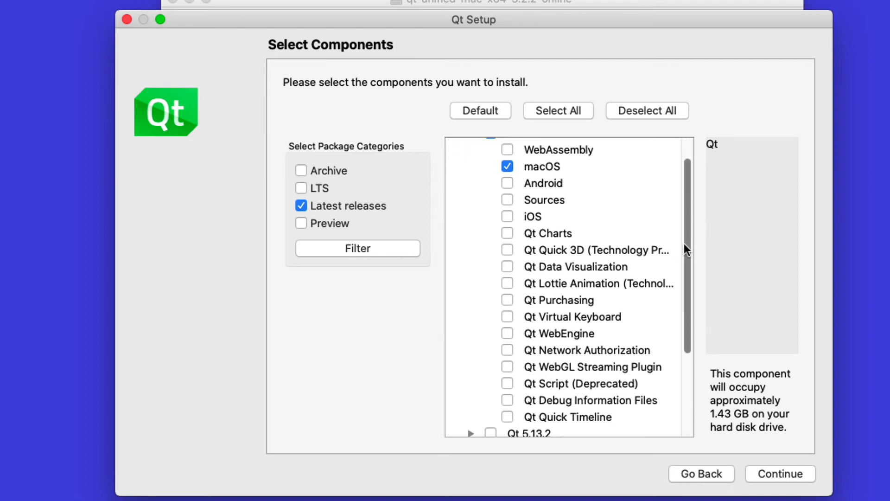
scroll(down, 3)
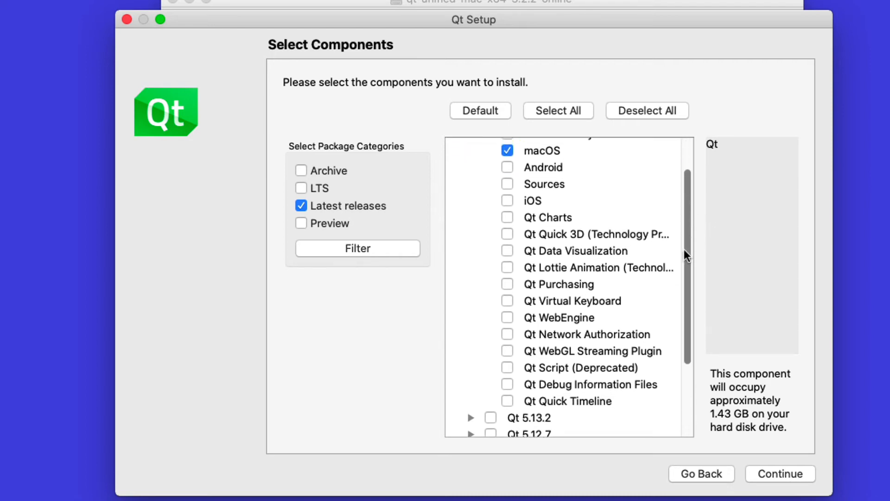
scroll(up, 3)
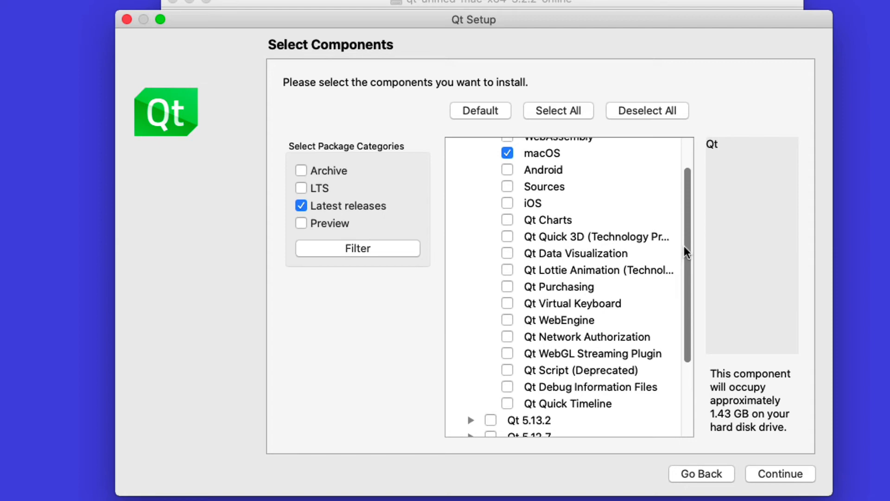
scroll(up, 3)
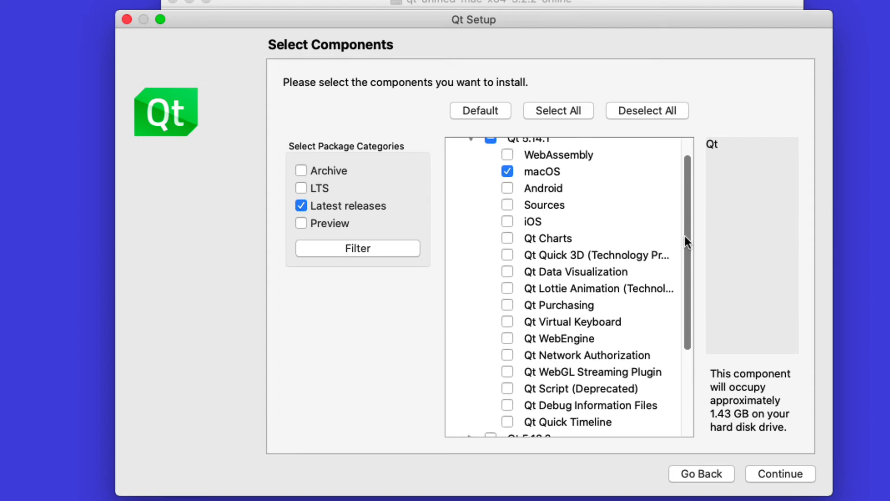
scroll(up, 3)
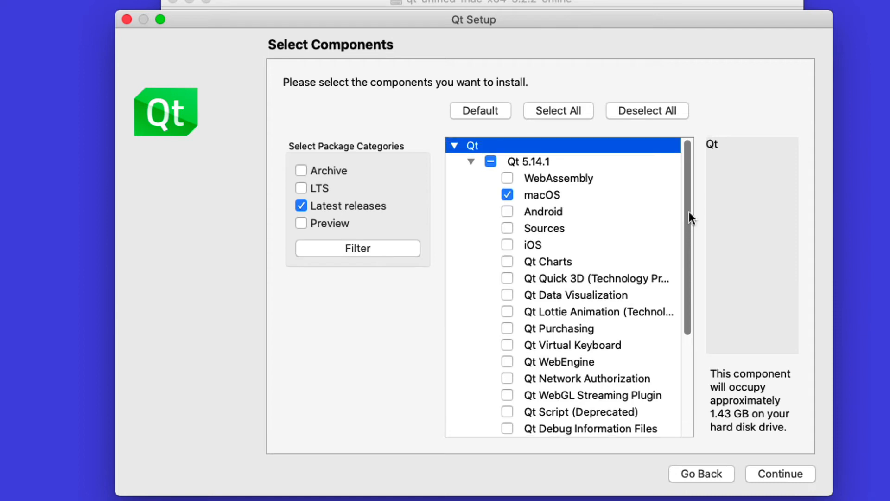
mouse_move(743, 395)
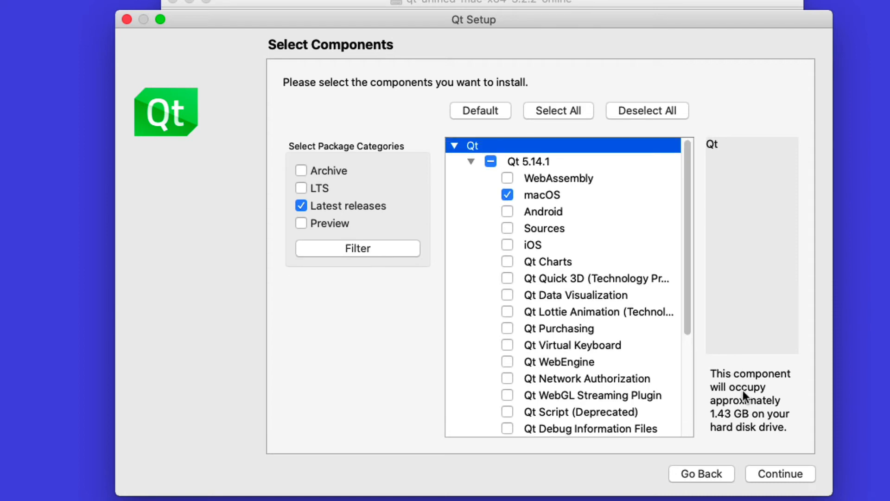
mouse_move(735, 444)
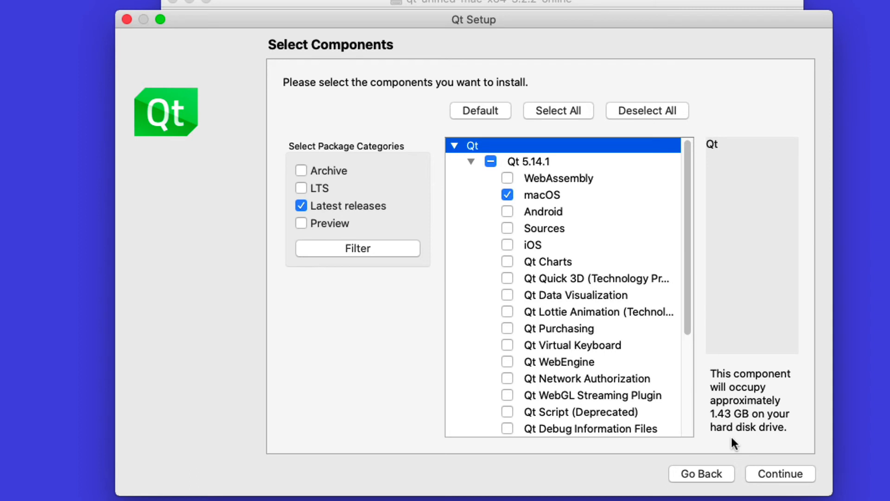
mouse_move(755, 458)
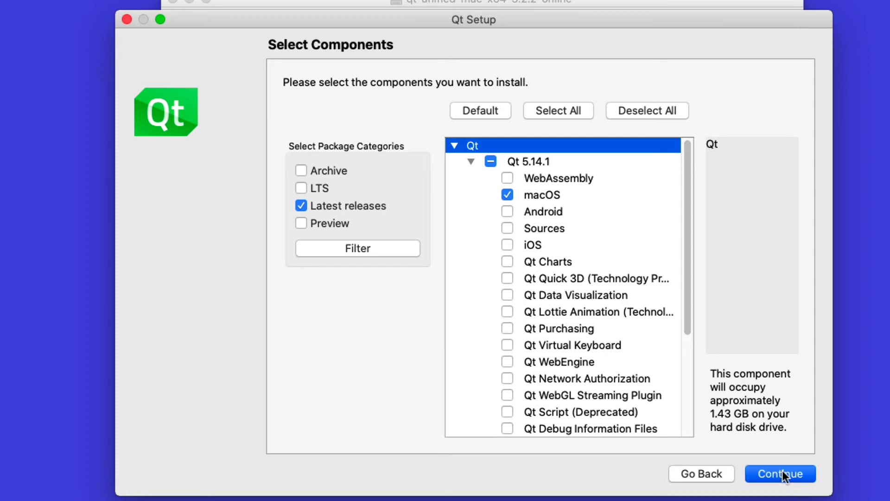
- Agree to the license and install the selected Qt 5.14.1 components to completion
click(780, 474)
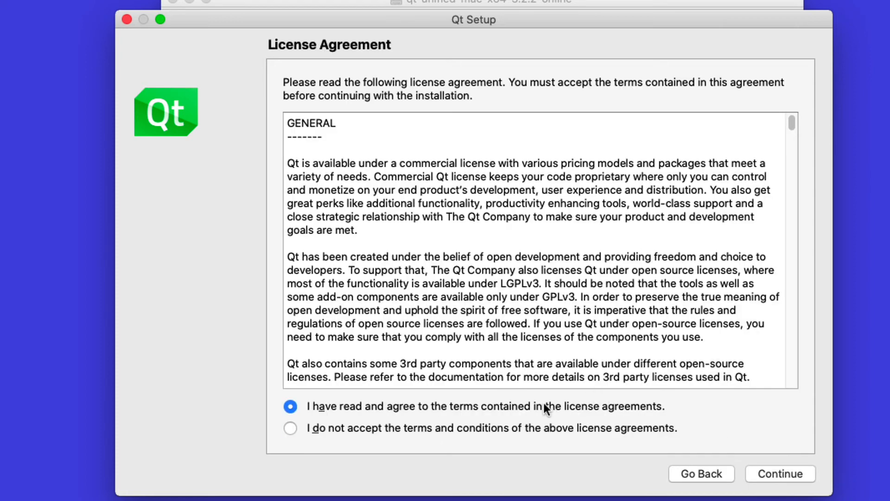
click(780, 474)
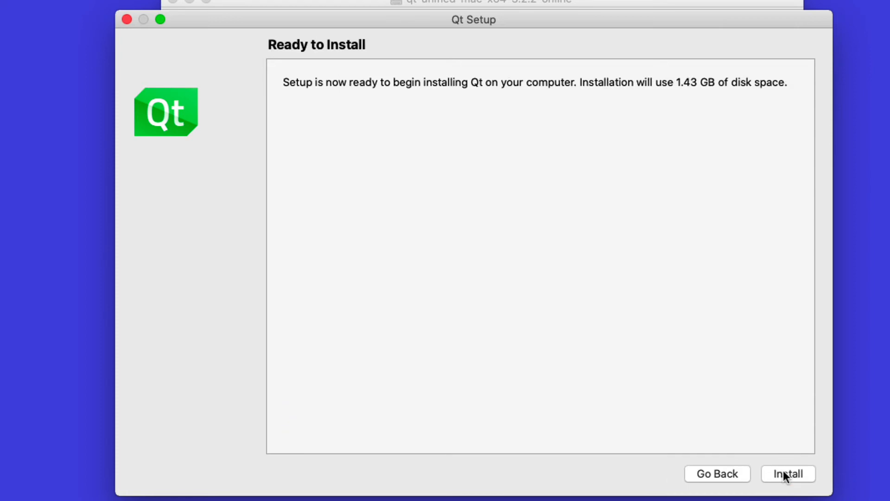
click(788, 474)
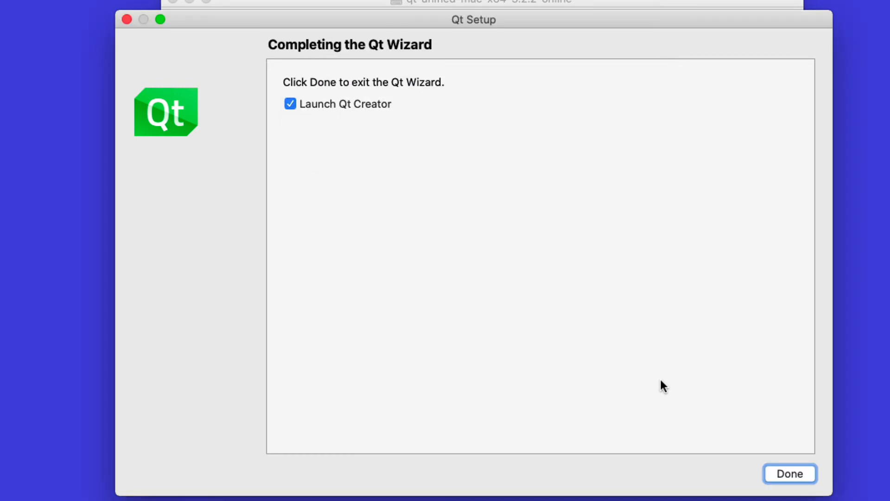
mouse_move(575, 262)
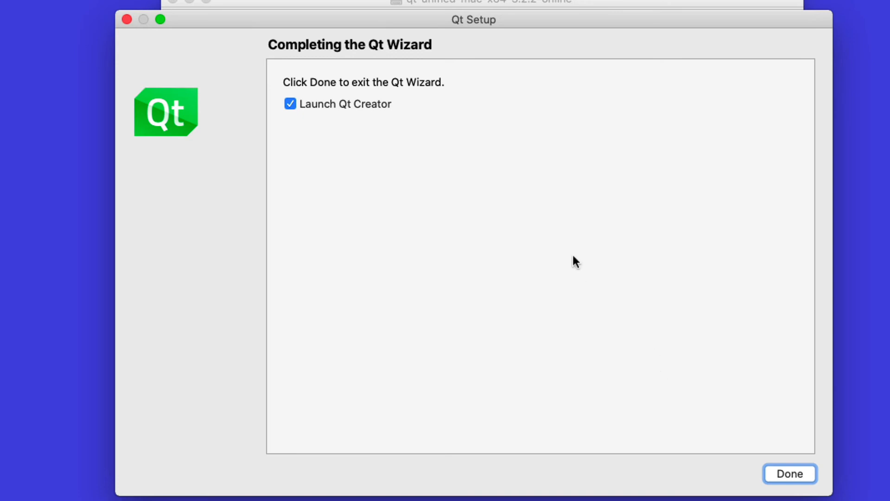
mouse_move(367, 108)
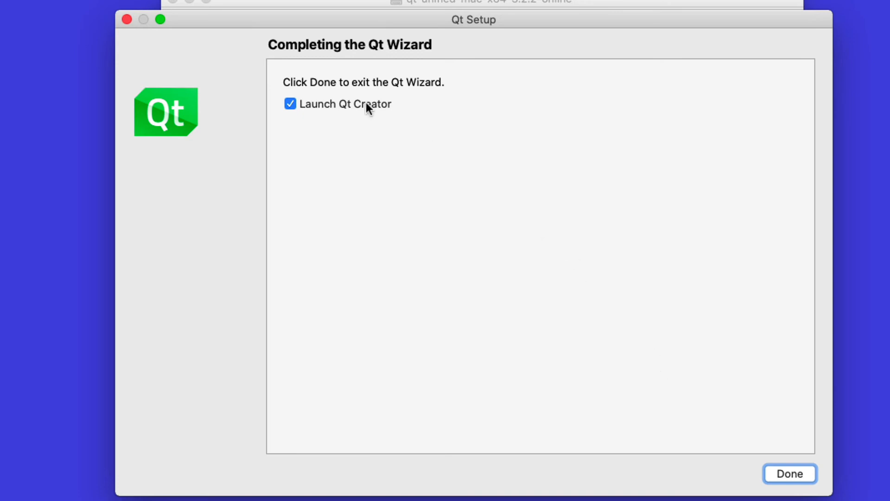
- Finish the Qt wizard with Launch Qt Creator unchecked, then close the installer disk image window
click(291, 103)
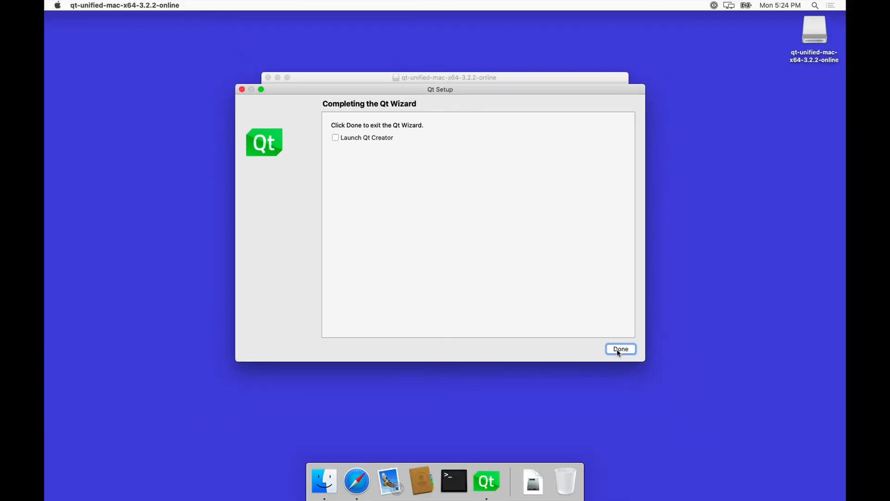
click(621, 349)
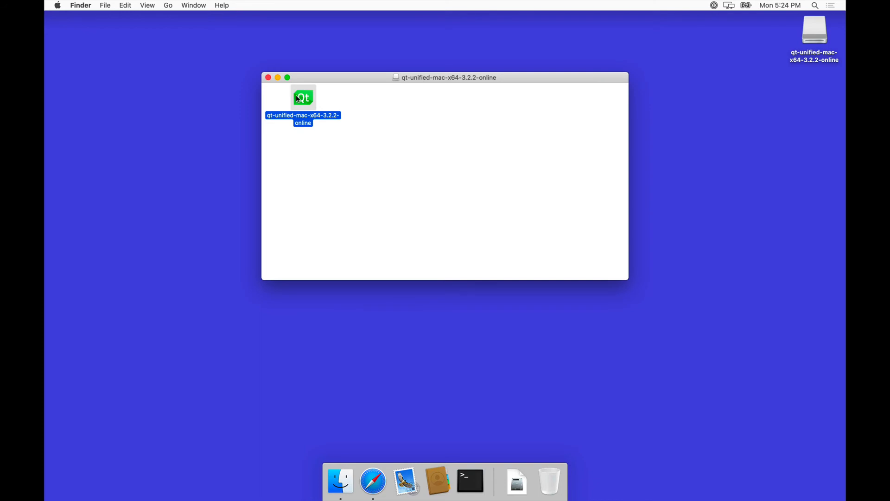
click(268, 77)
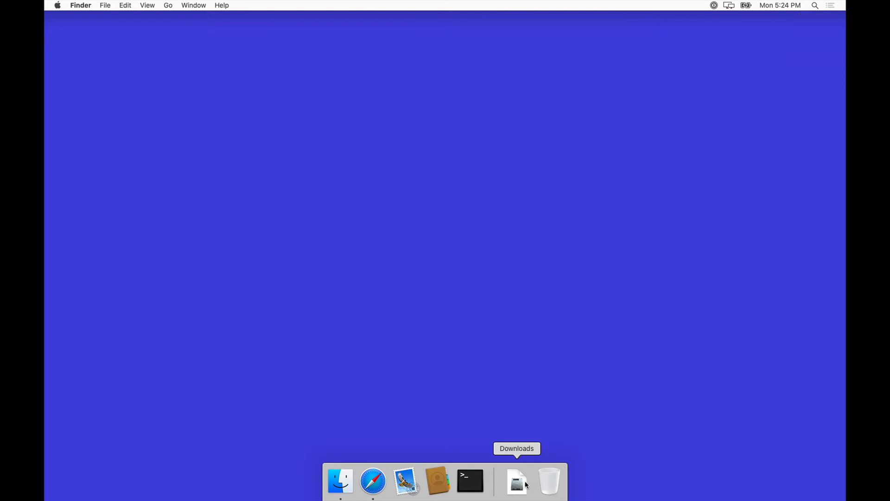
mouse_move(546, 481)
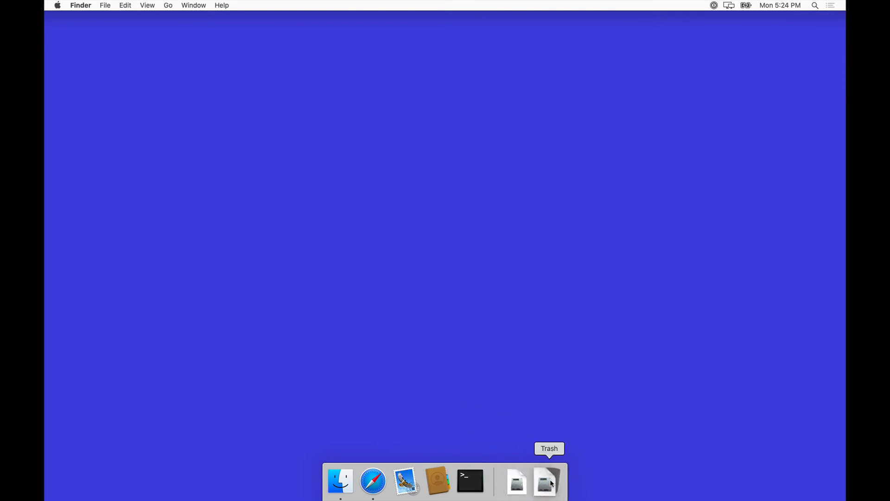
mouse_move(471, 412)
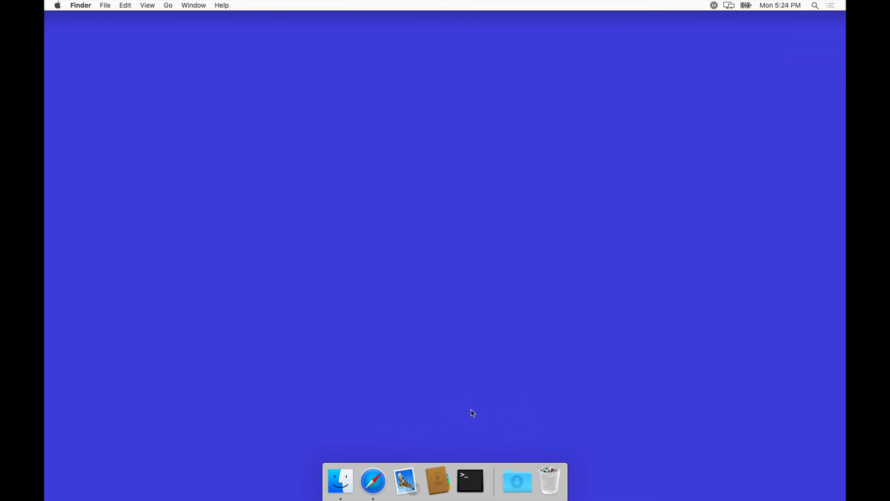
mouse_move(340, 481)
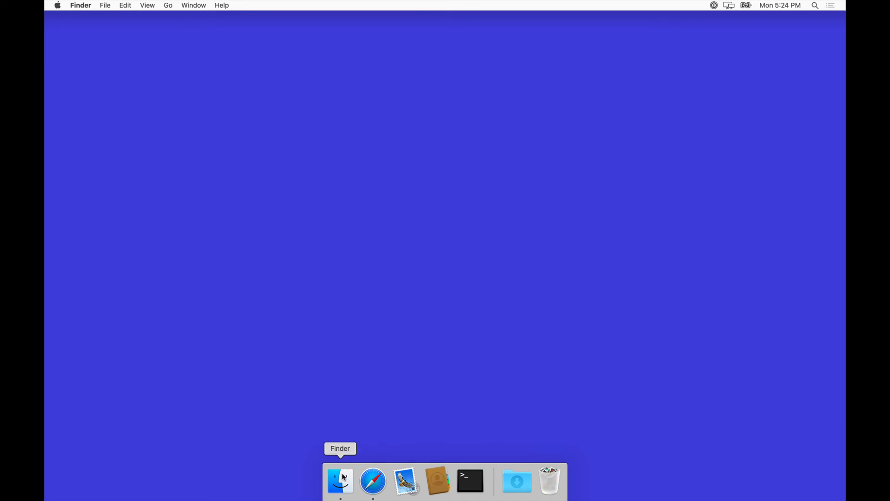
- In a new Finder window, browse Applications and Documents, then go up to the jh home folder
click(339, 481)
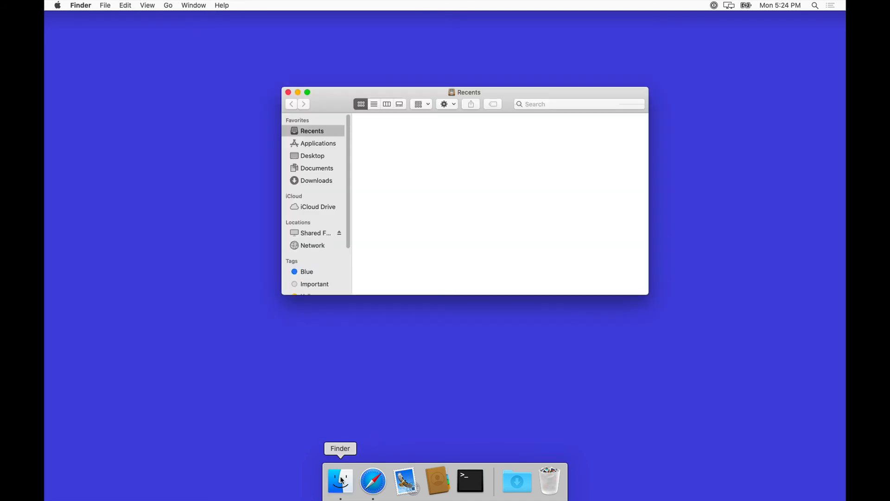
click(308, 92)
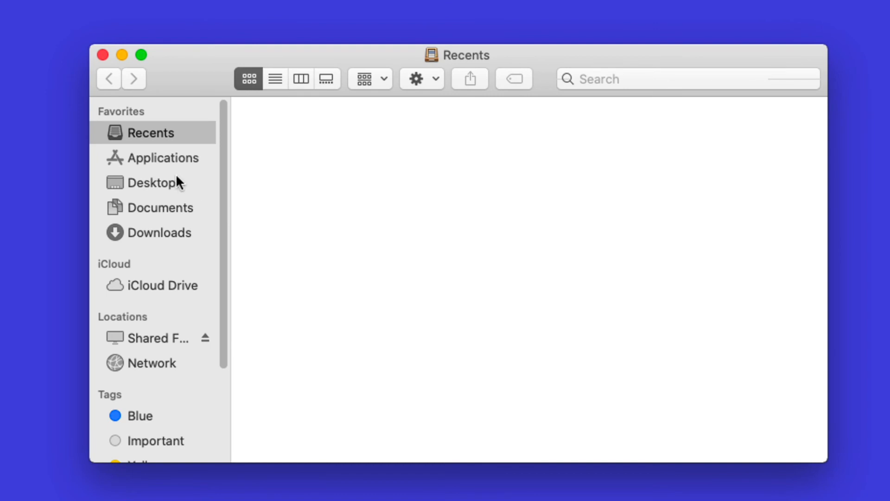
click(165, 157)
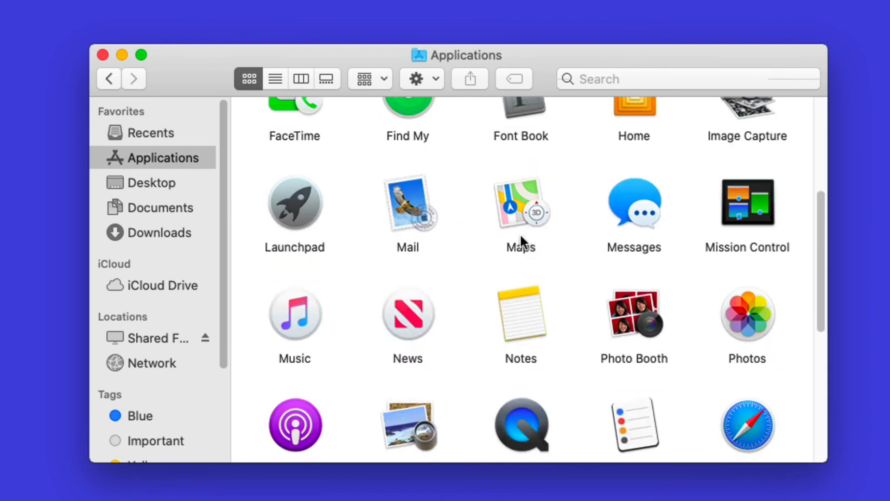
scroll(up, 3)
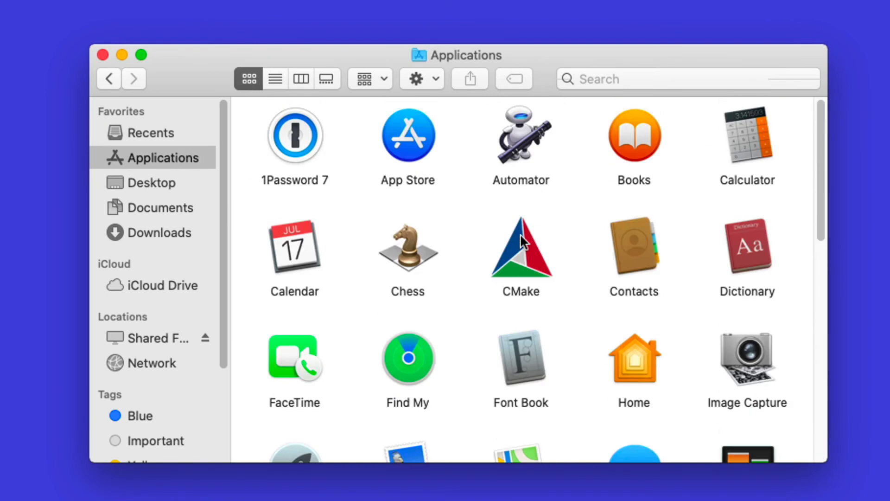
scroll(down, 3)
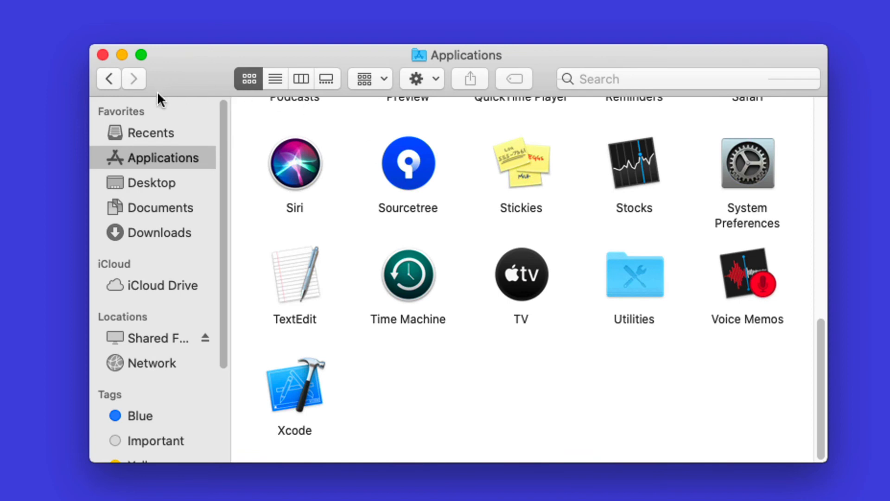
mouse_move(170, 188)
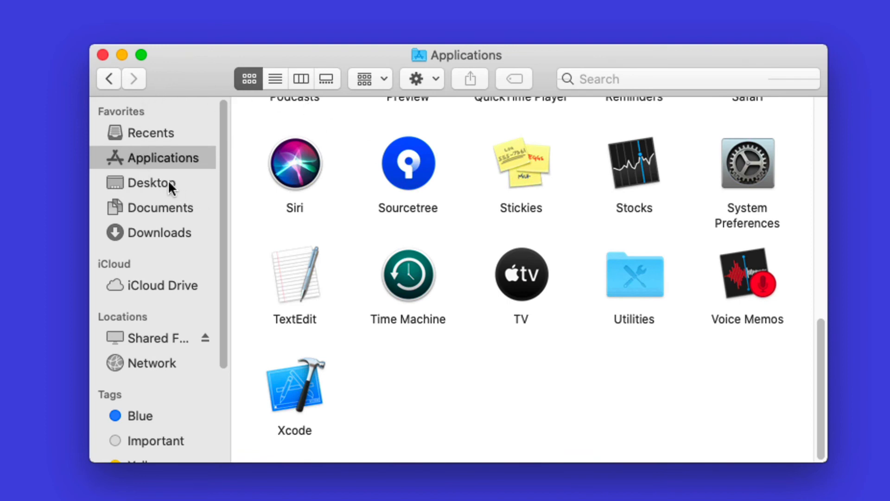
click(161, 207)
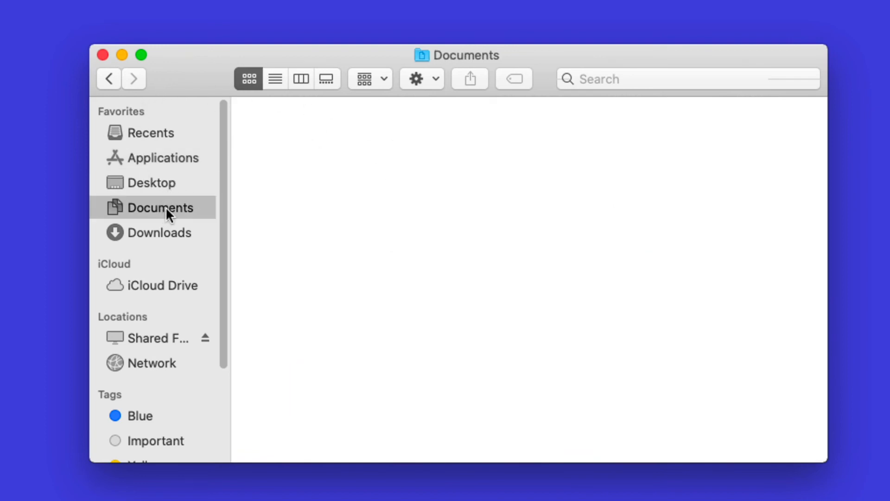
click(134, 79)
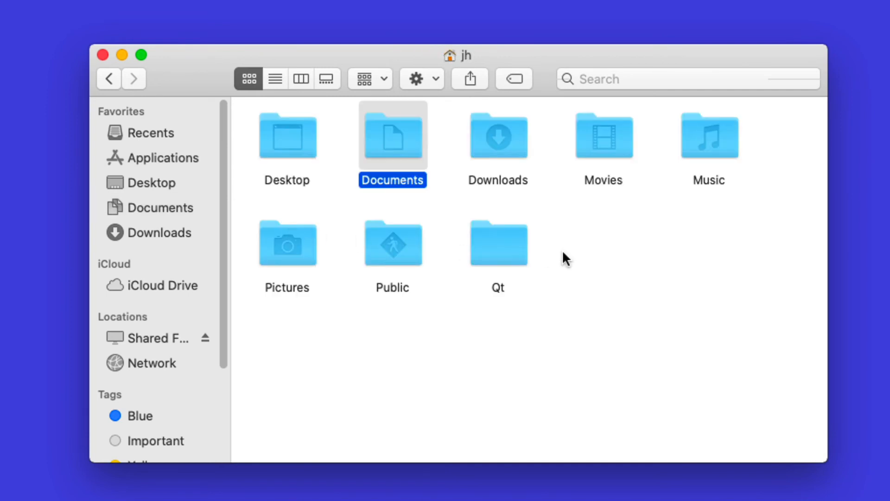
mouse_move(550, 262)
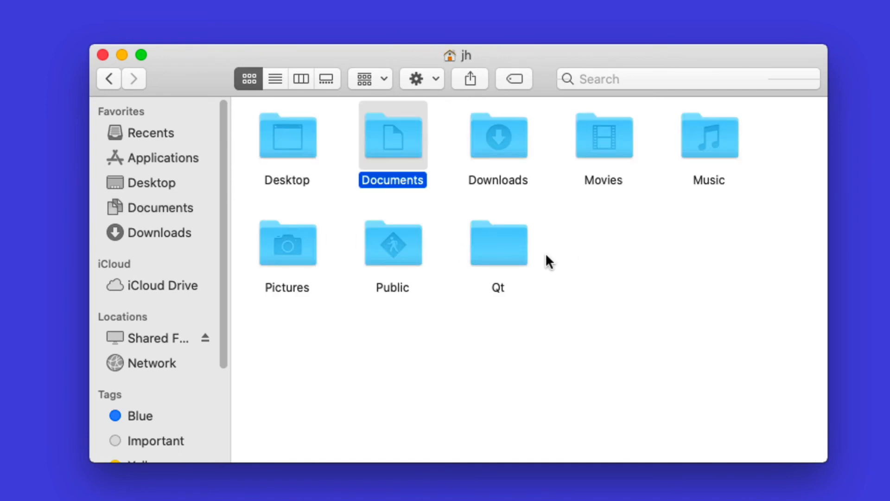
- Open the home Qt folder to view 5.14.1, Qt Creator and MaintenanceTool
double_click(498, 243)
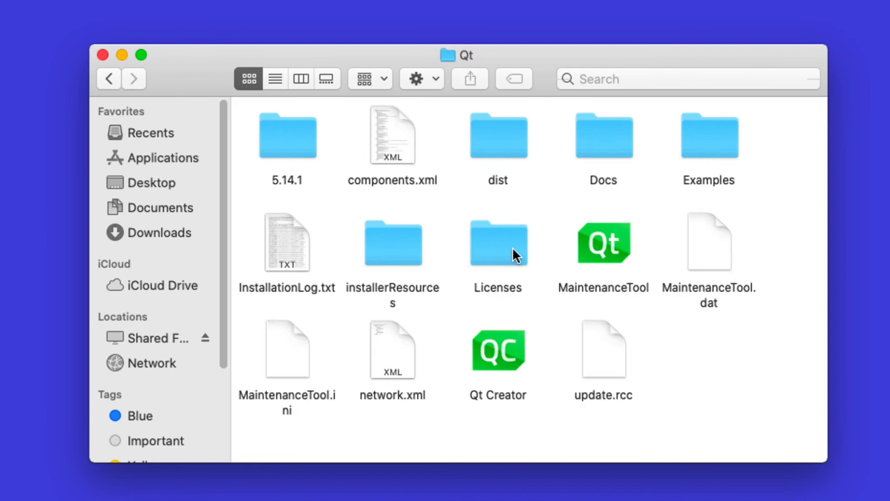
mouse_move(714, 389)
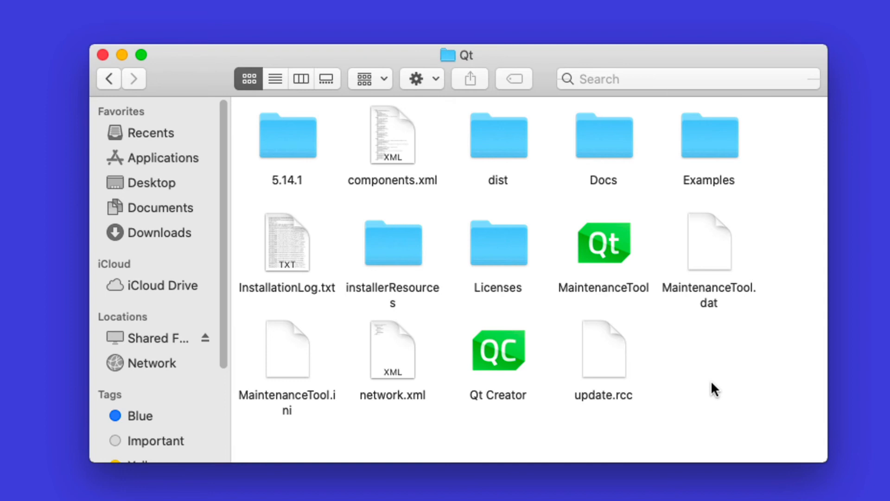
mouse_move(642, 261)
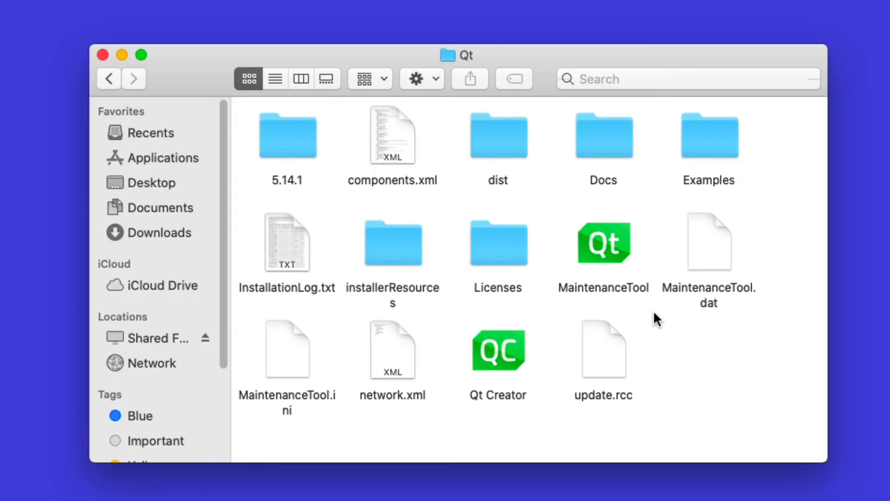
mouse_move(623, 330)
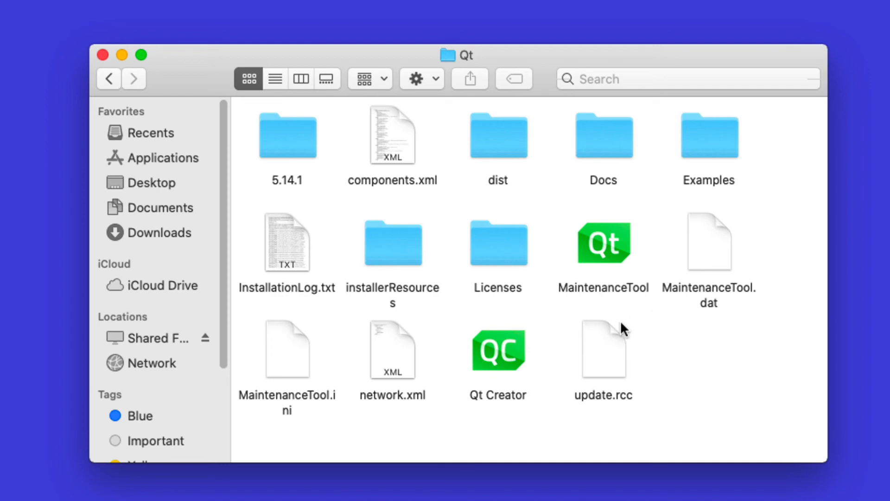
mouse_move(519, 352)
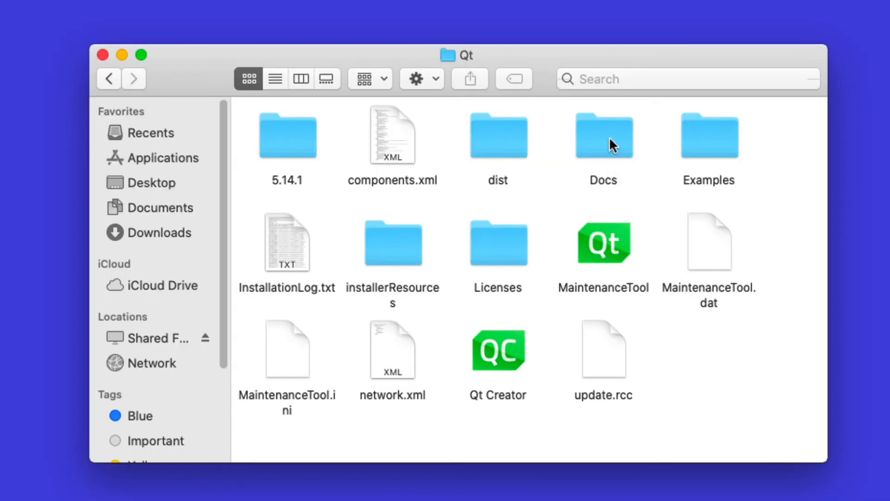
- Look inside Docs > Qt-5.14.1, then open 5.14.1 > clang_64 > bin and select Assistant
double_click(603, 134)
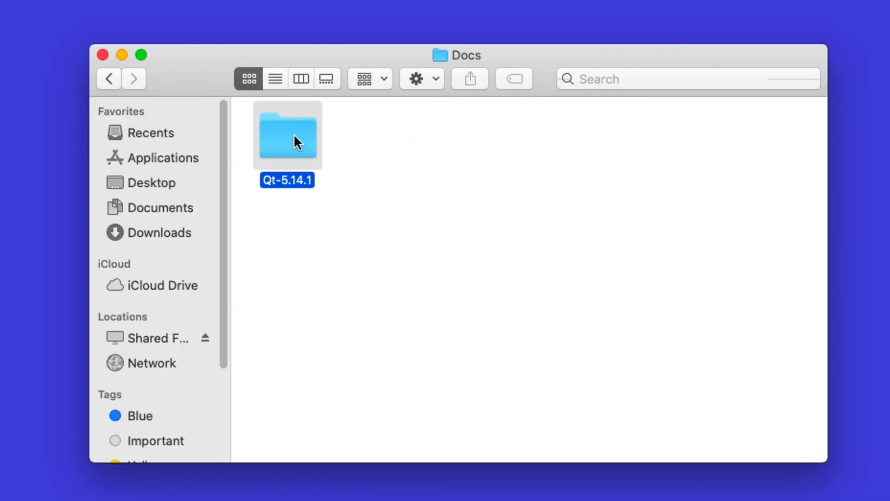
double_click(287, 134)
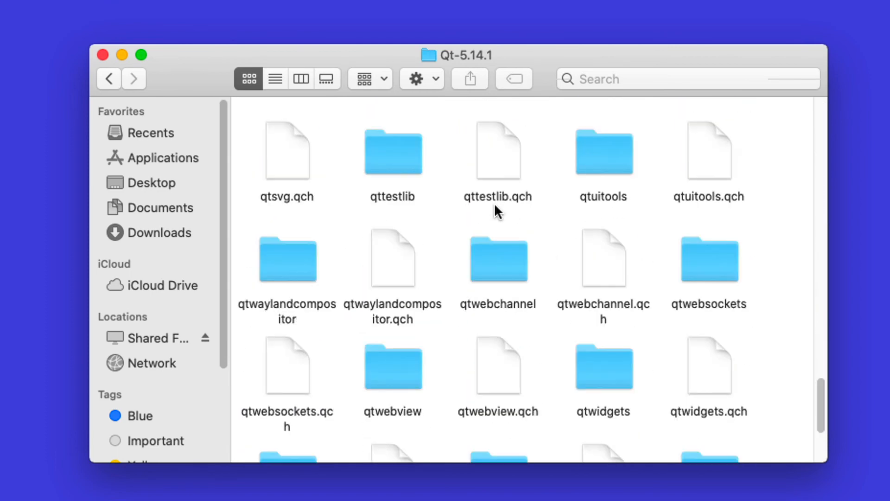
click(108, 79)
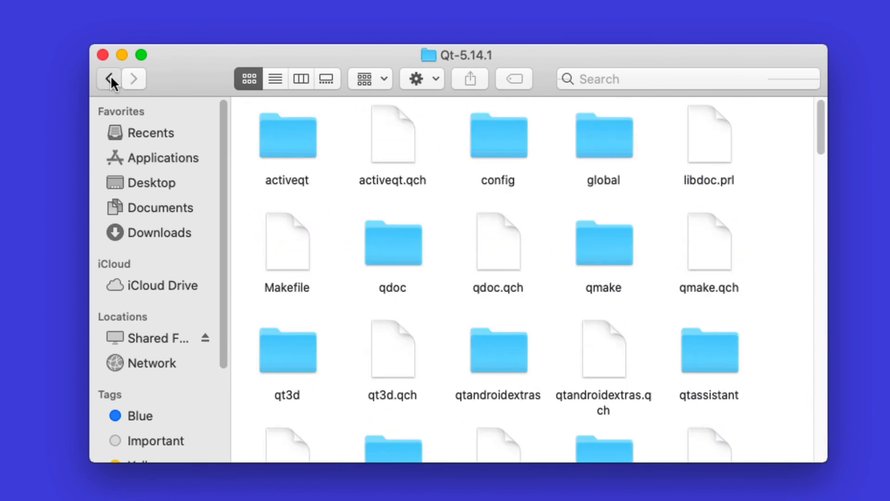
click(108, 79)
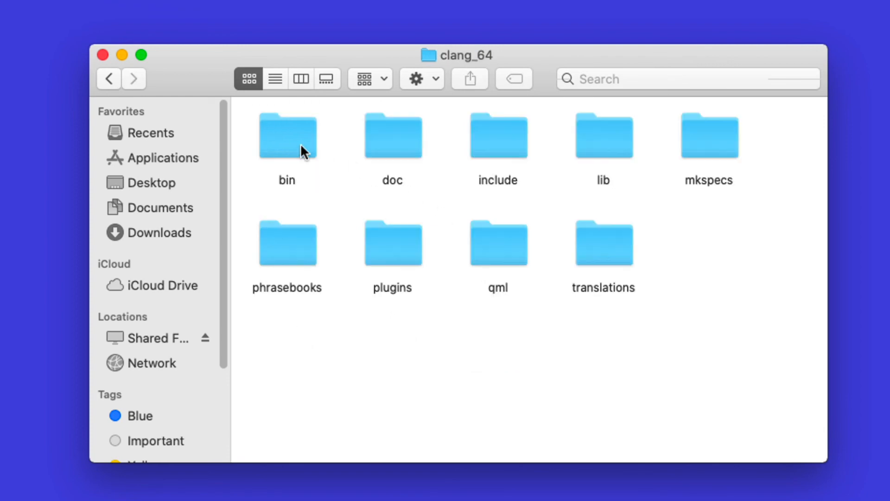
mouse_move(339, 133)
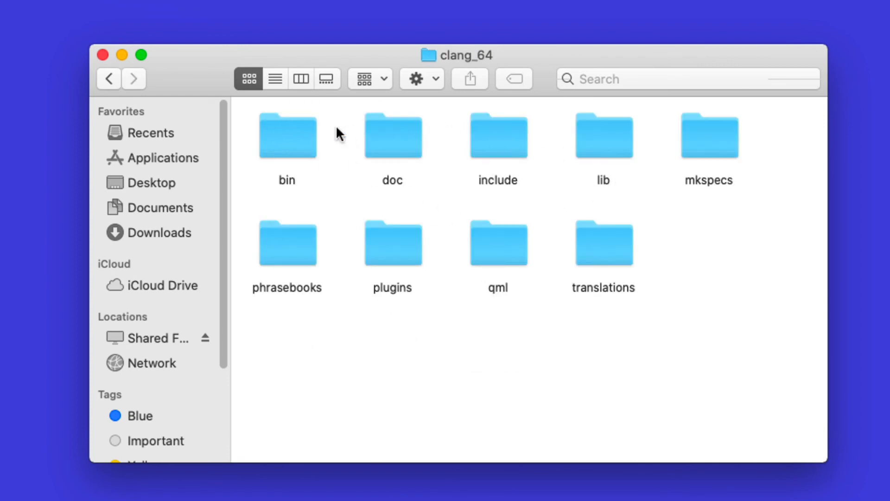
double_click(286, 135)
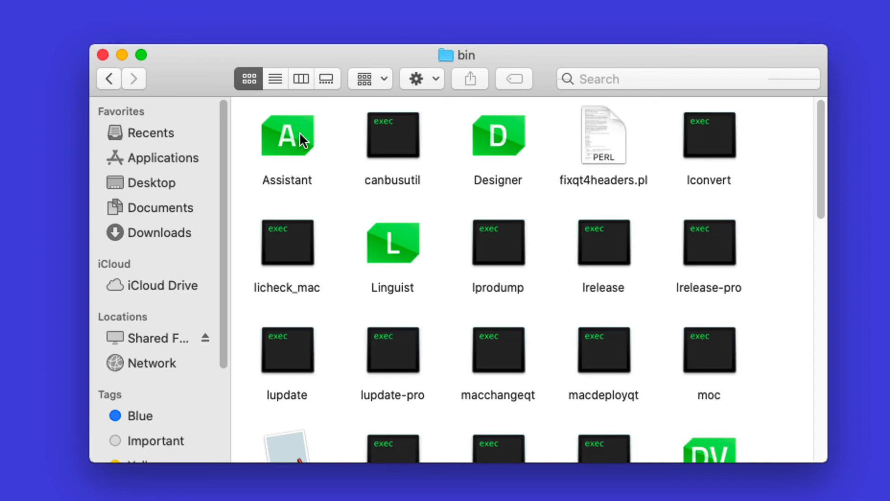
mouse_move(381, 62)
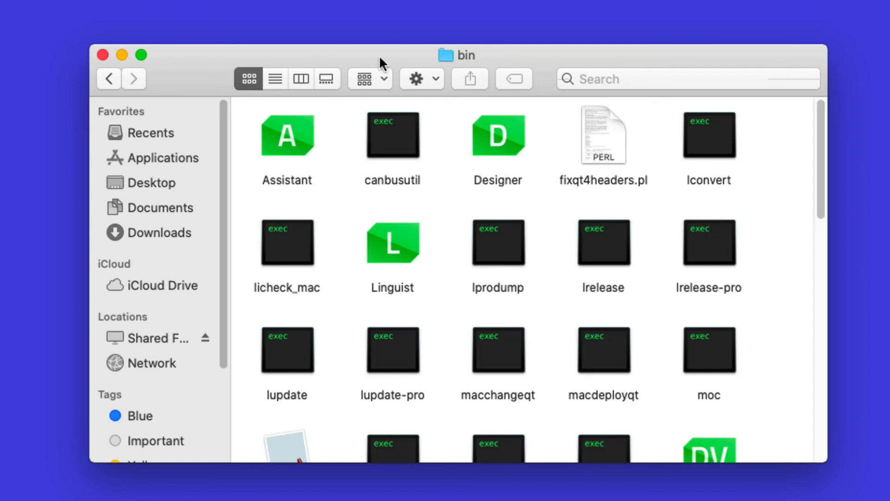
mouse_move(398, 158)
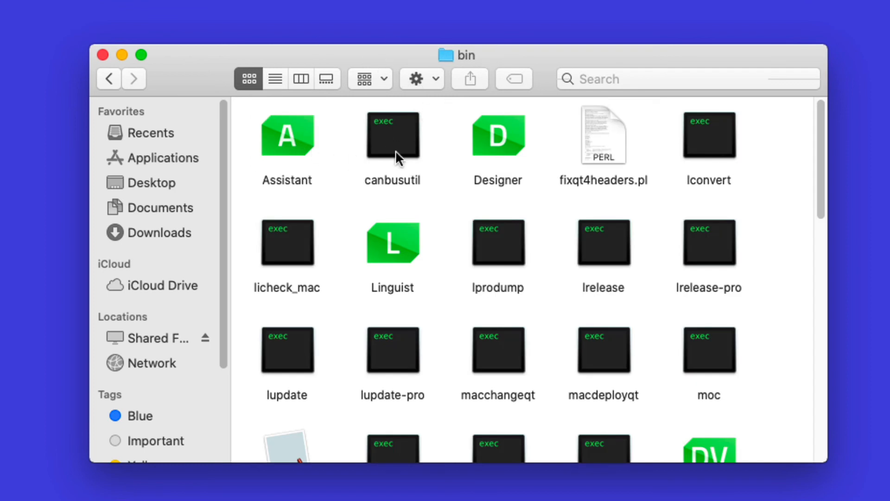
mouse_move(299, 134)
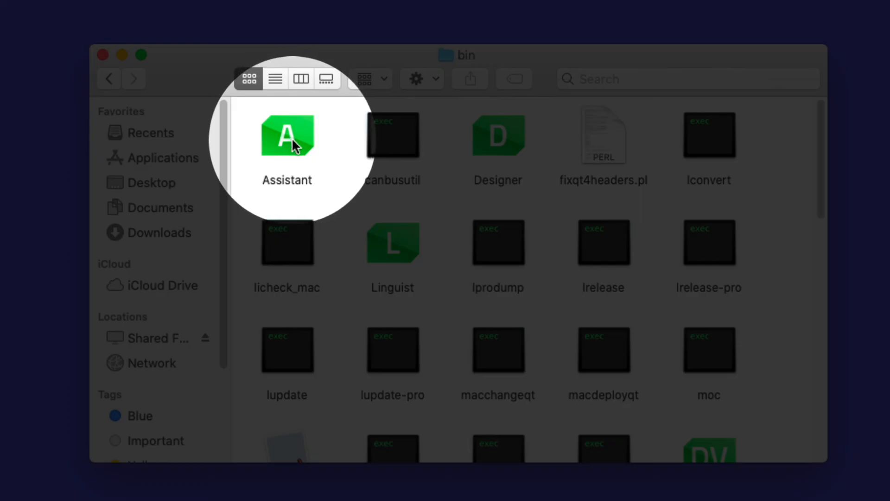
click(287, 135)
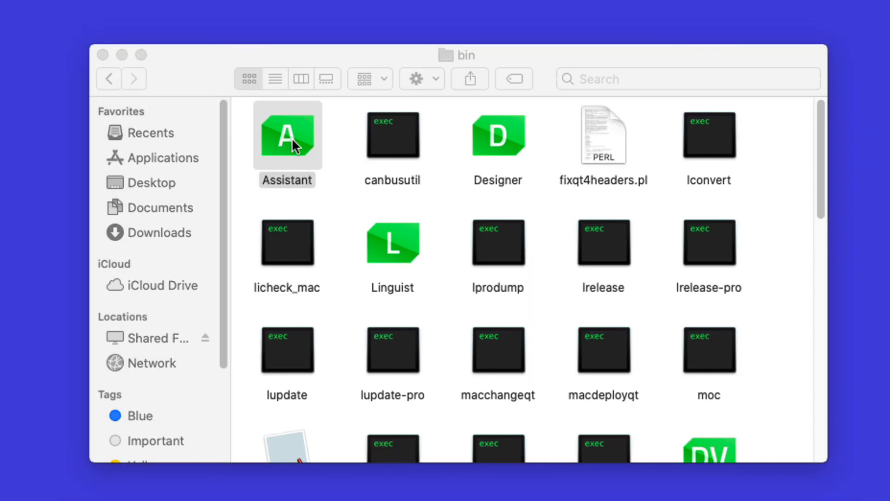
- Launch Qt Assistant and choose Qt Test from its Contents pane
double_click(287, 134)
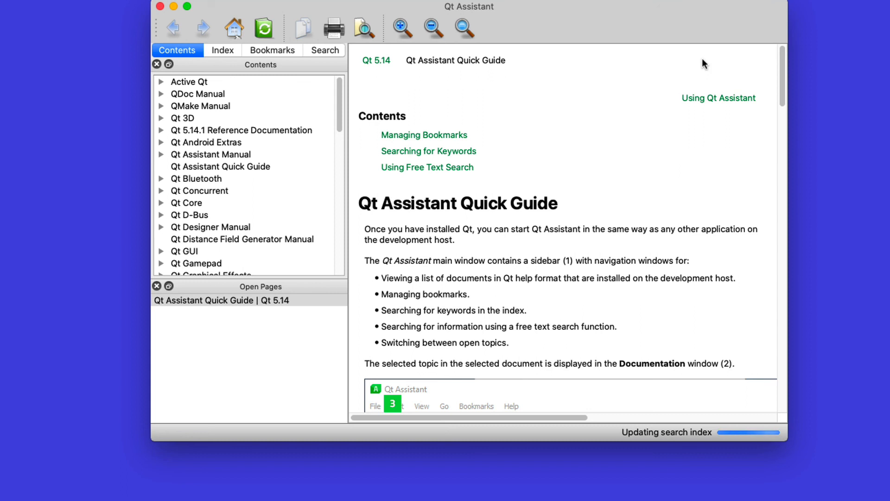
mouse_move(289, 177)
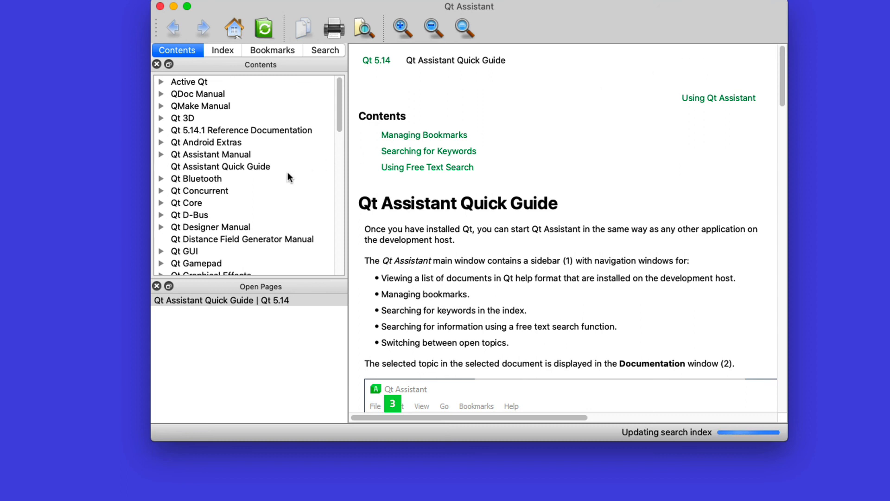
mouse_move(284, 152)
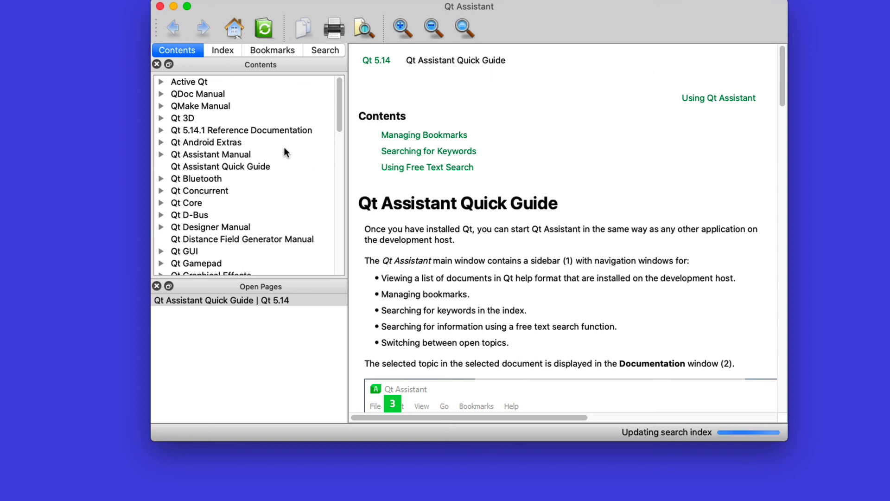
scroll(down, 3)
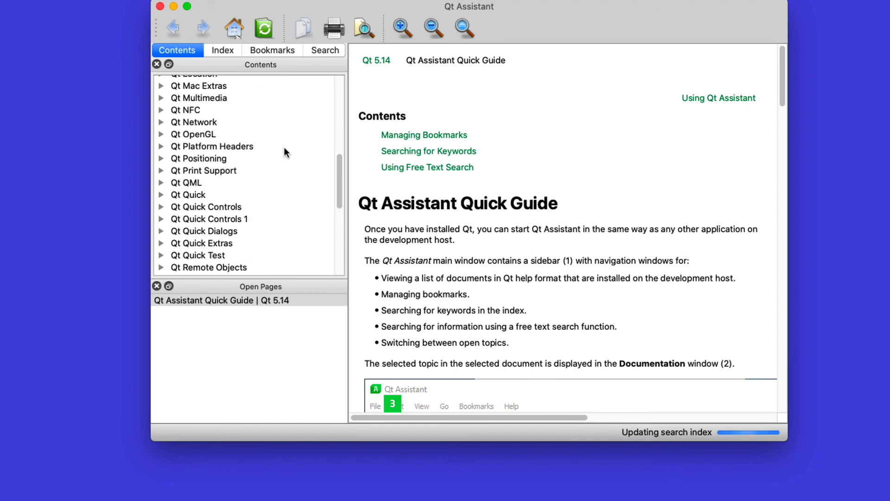
scroll(down, 3)
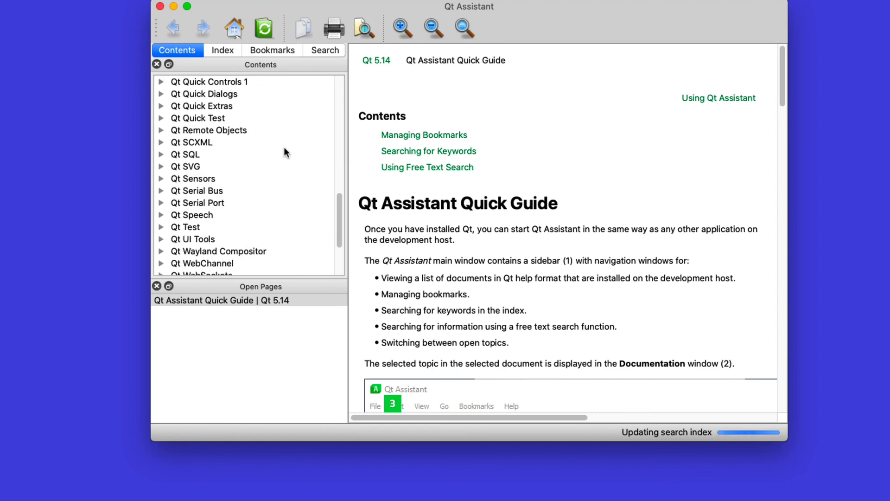
click(185, 226)
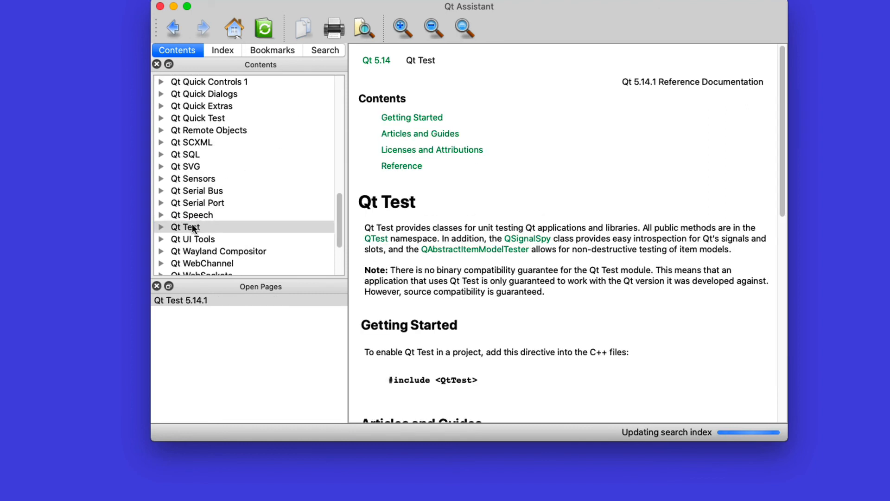
mouse_move(643, 329)
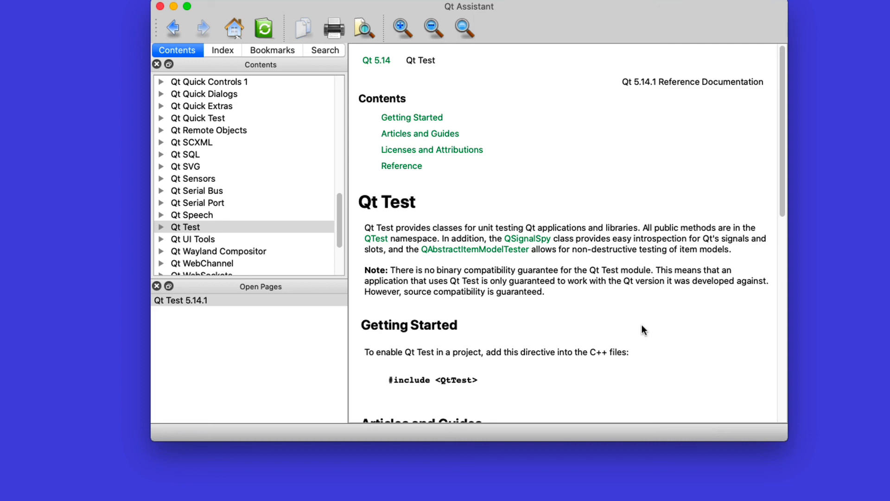
mouse_move(570, 238)
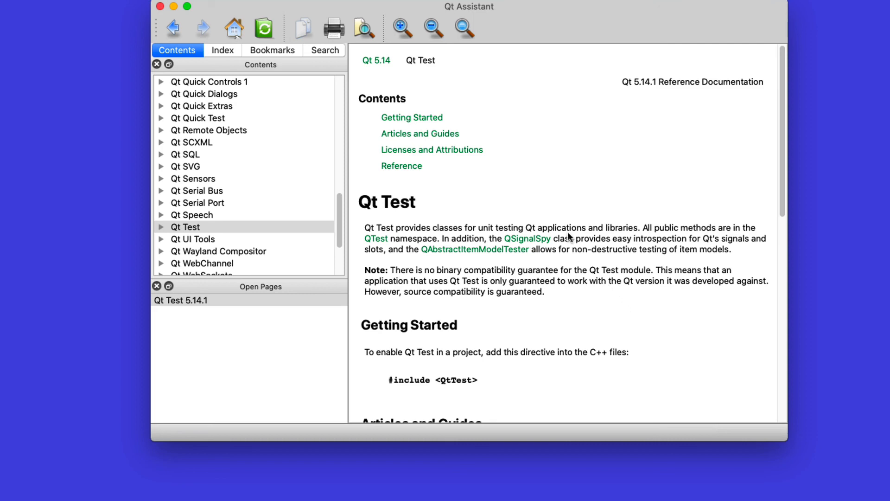